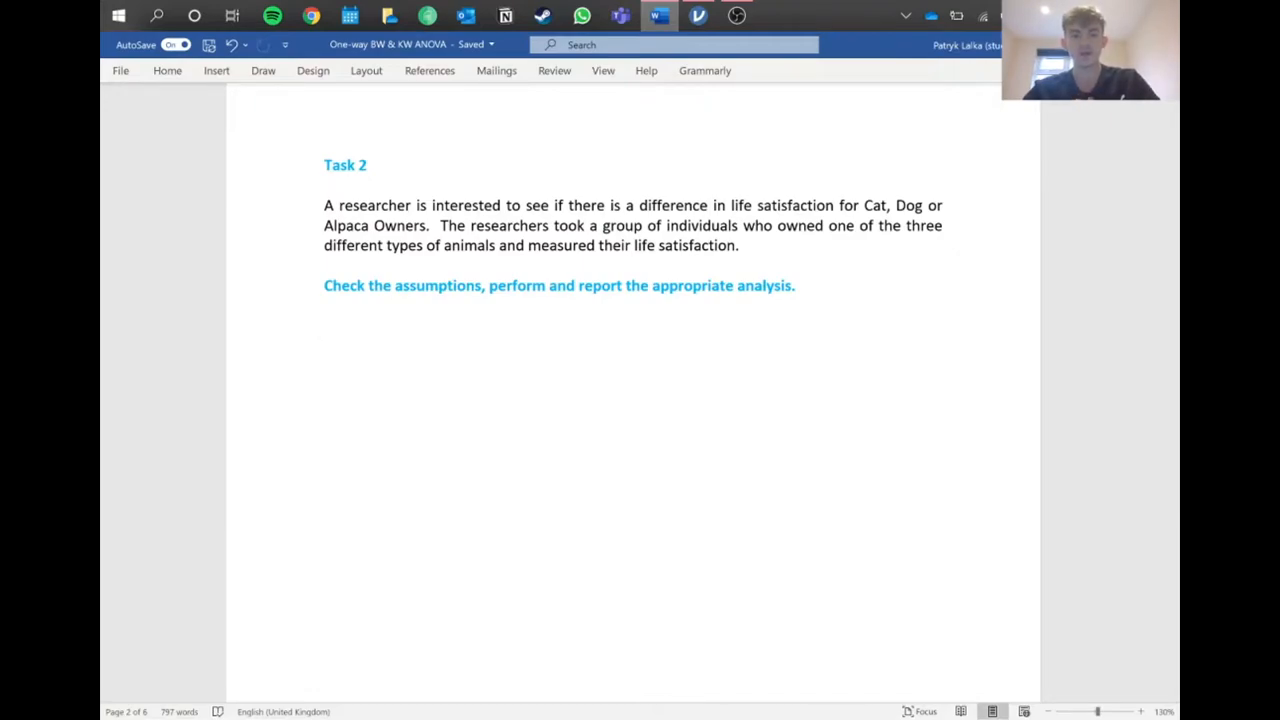
# - Switch to jamovi to view the 4.2 pet data with animal types and life satisfaction scores
pyautogui.click(324, 345)
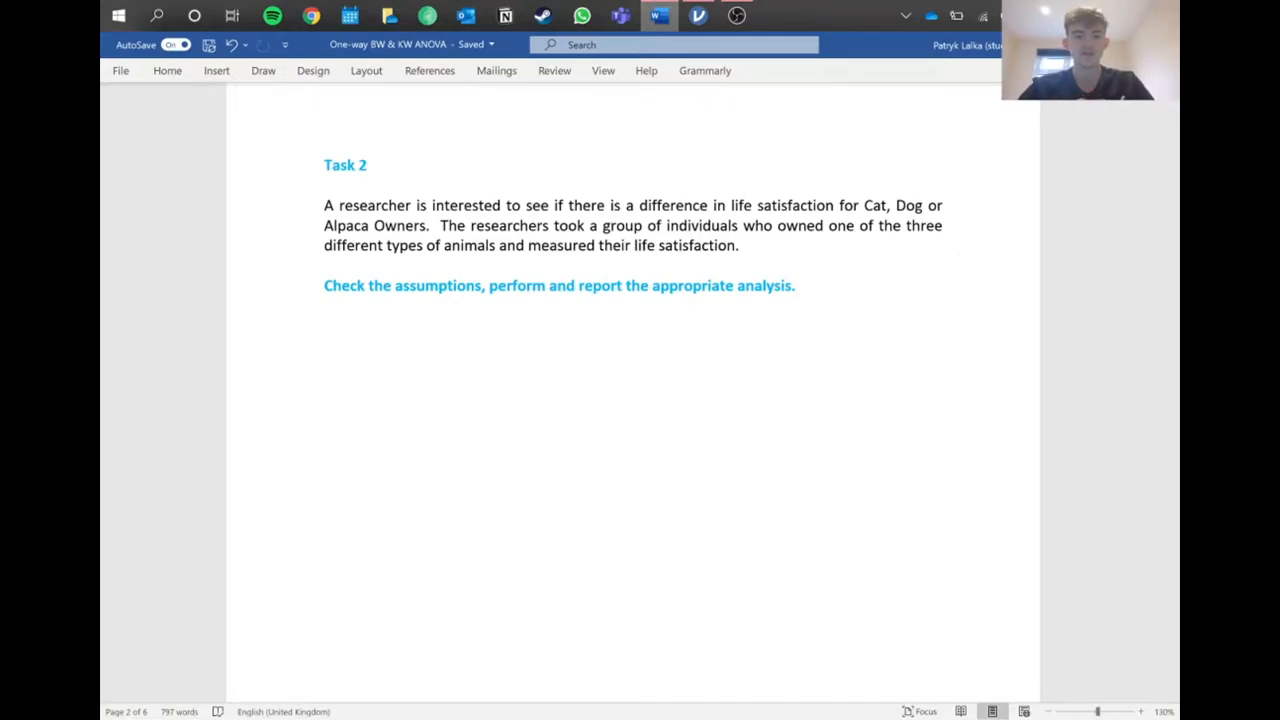
pyautogui.click(324, 345)
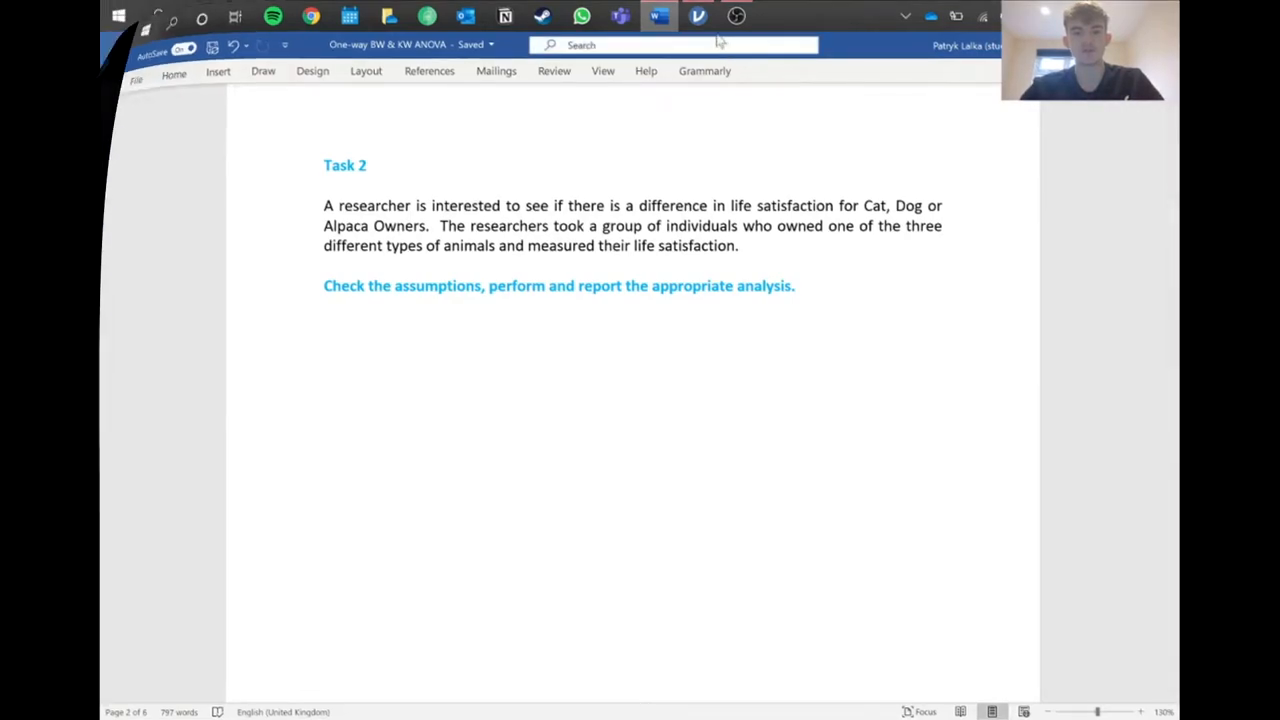
pyautogui.click(698, 15)
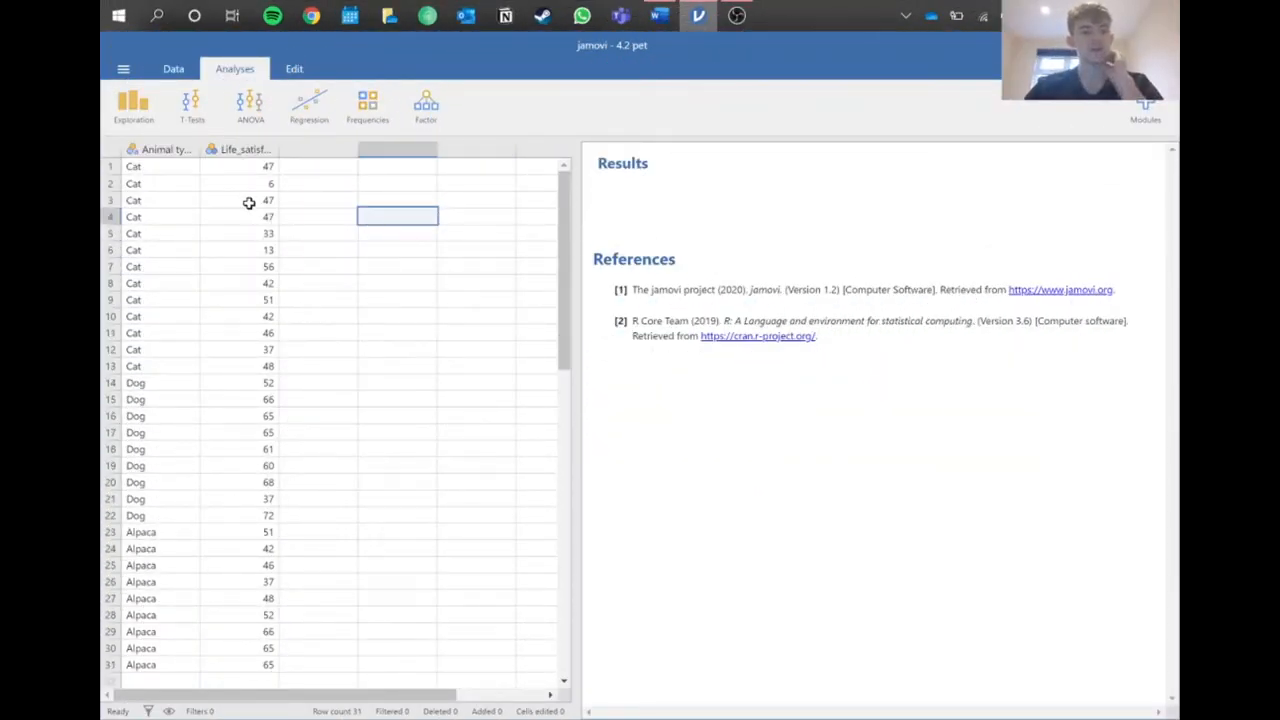
pyautogui.moveTo(490, 130)
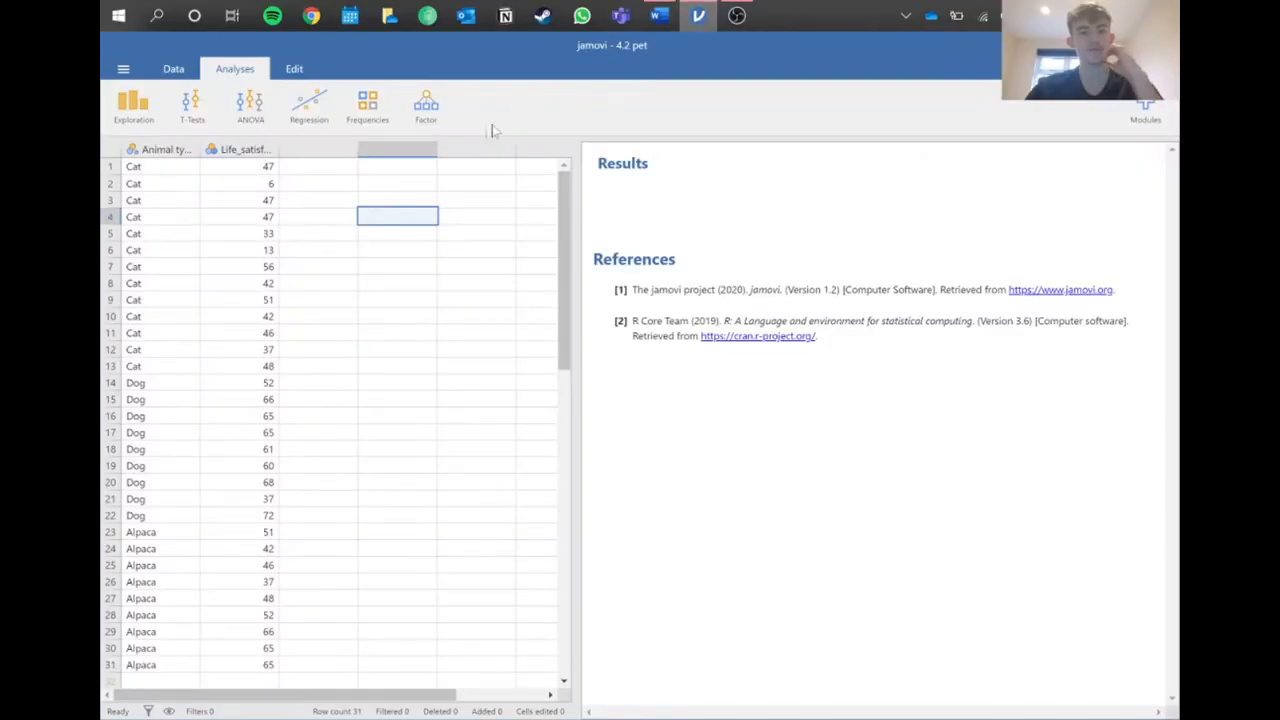
pyautogui.moveTo(577, 116)
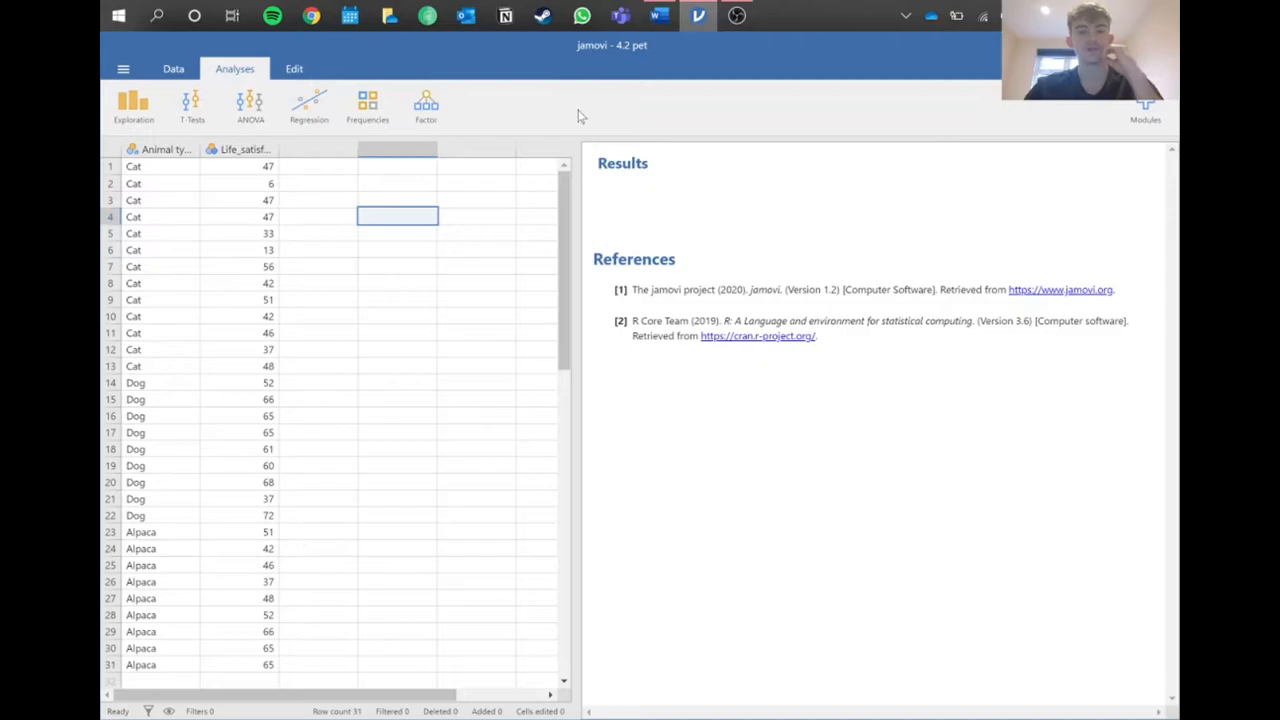
pyautogui.moveTo(548, 124)
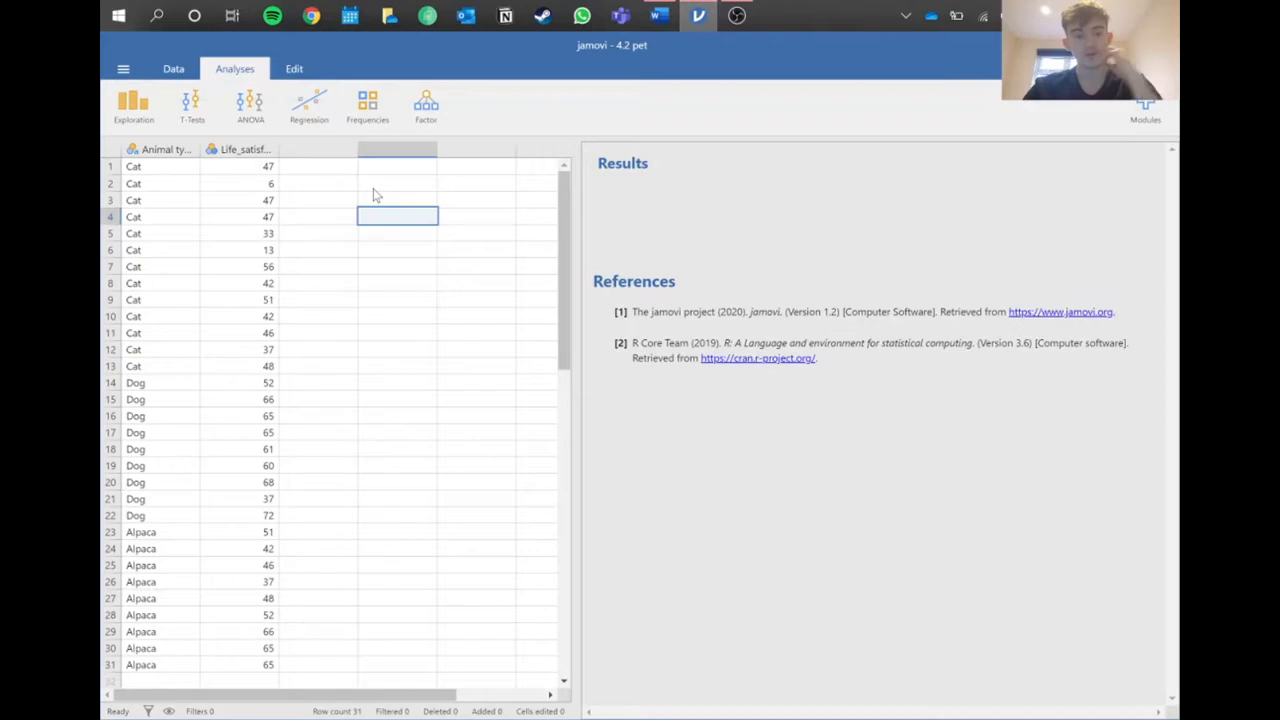
# - Set up a One-Way ANOVA with Life_satisfaction as dependent and Animal type as grouping
pyautogui.click(250, 105)
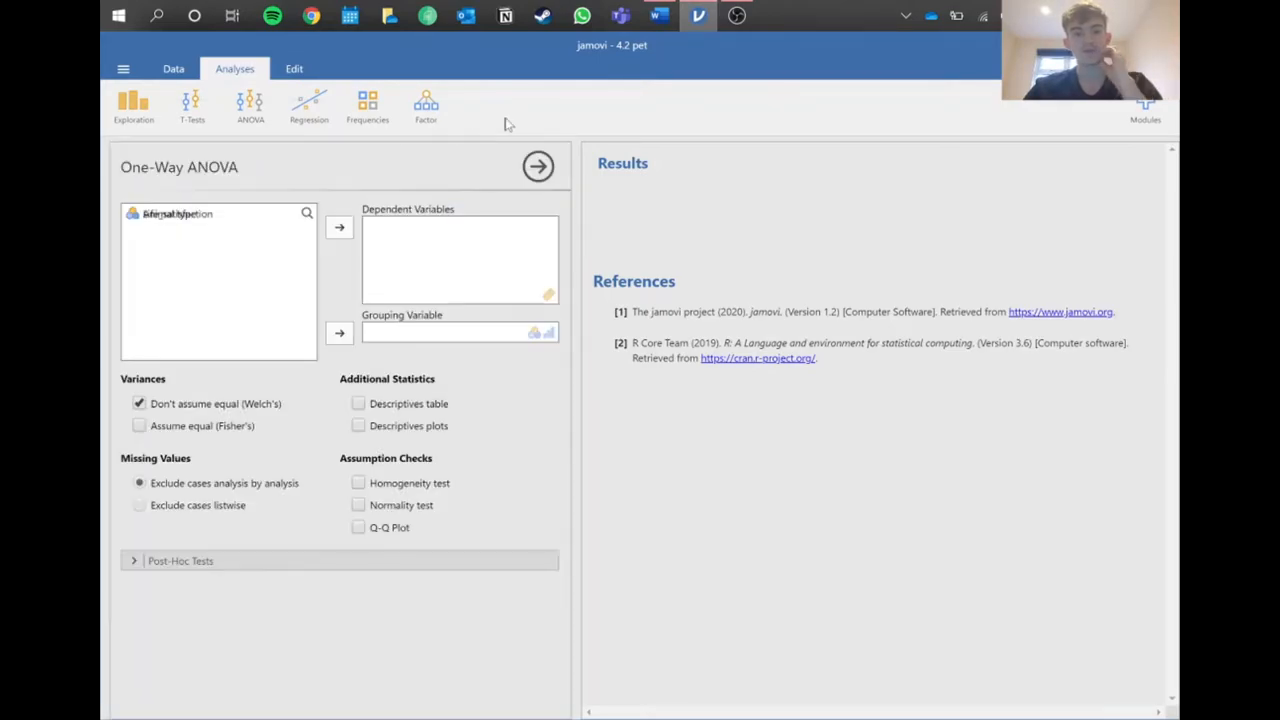
pyautogui.click(177, 232)
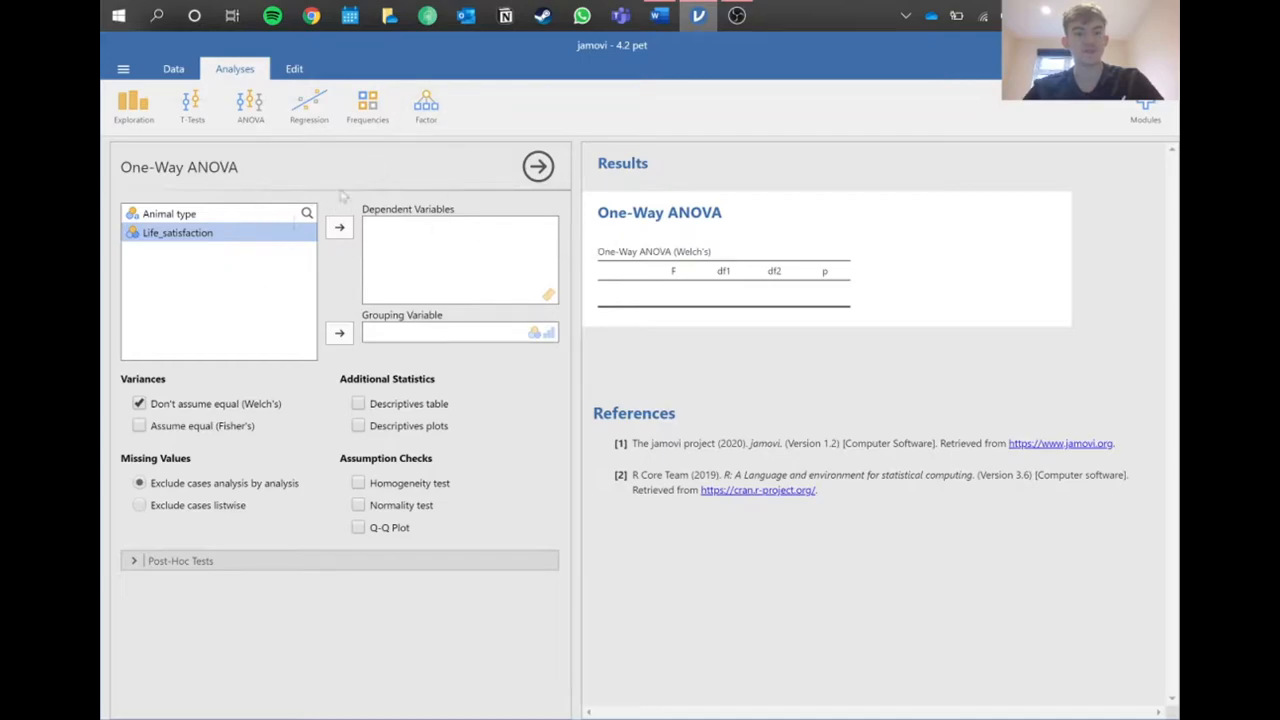
pyautogui.click(339, 227)
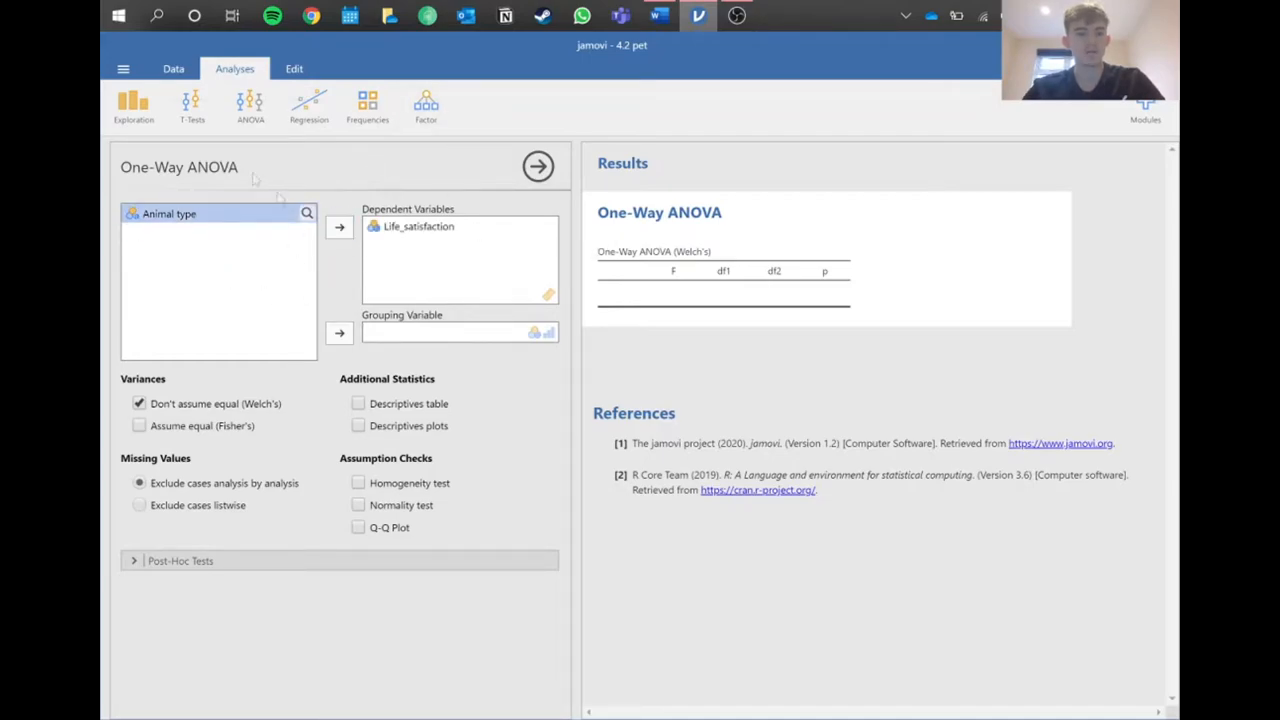
pyautogui.click(339, 332)
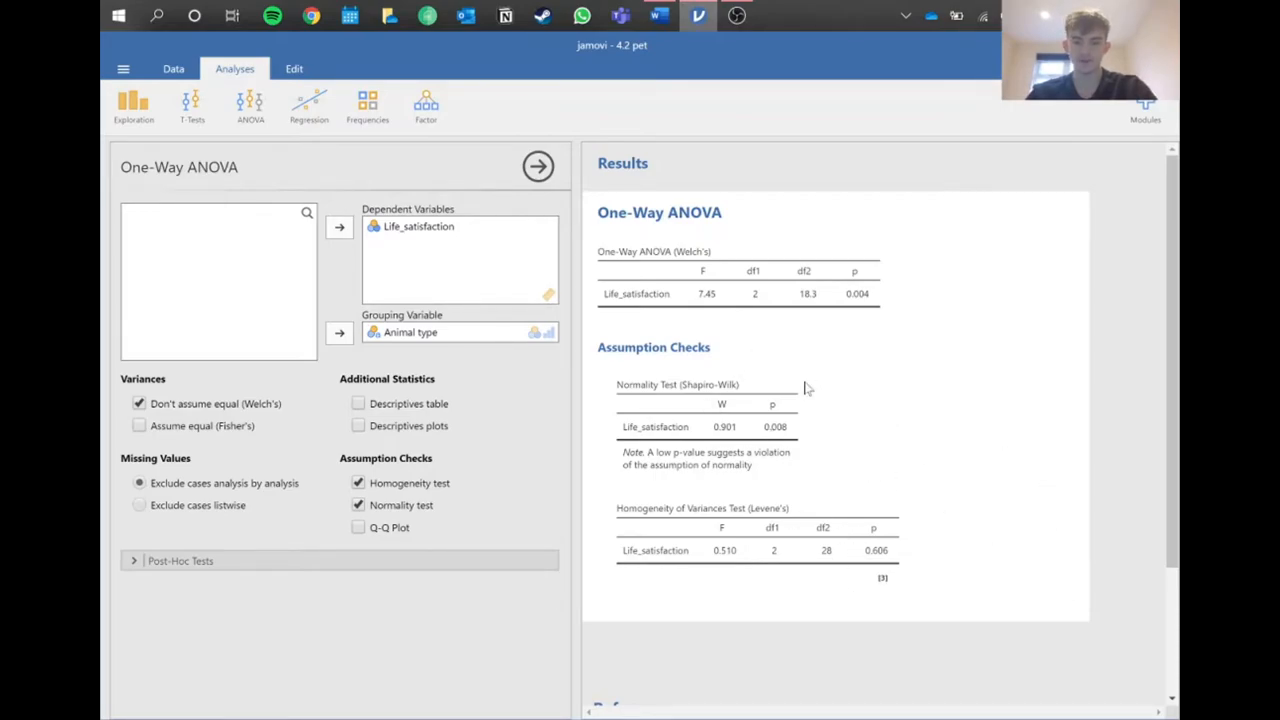
pyautogui.moveTo(640, 460)
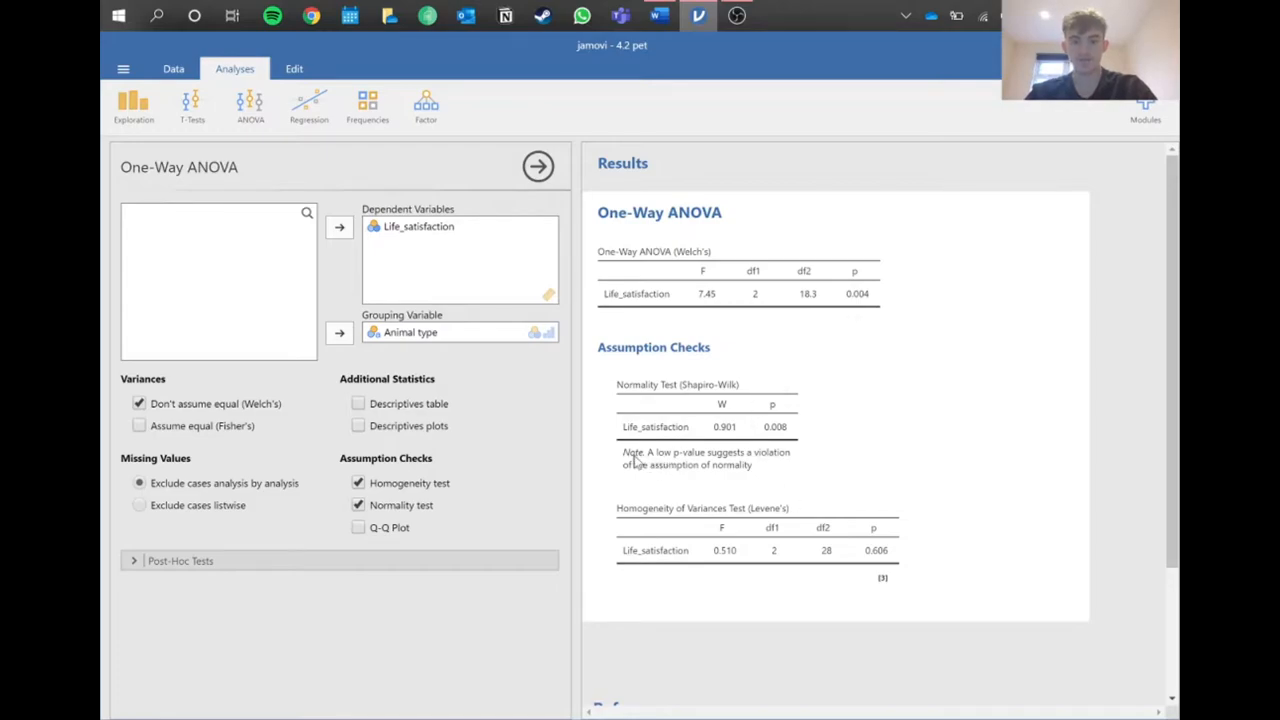
pyautogui.moveTo(646, 480)
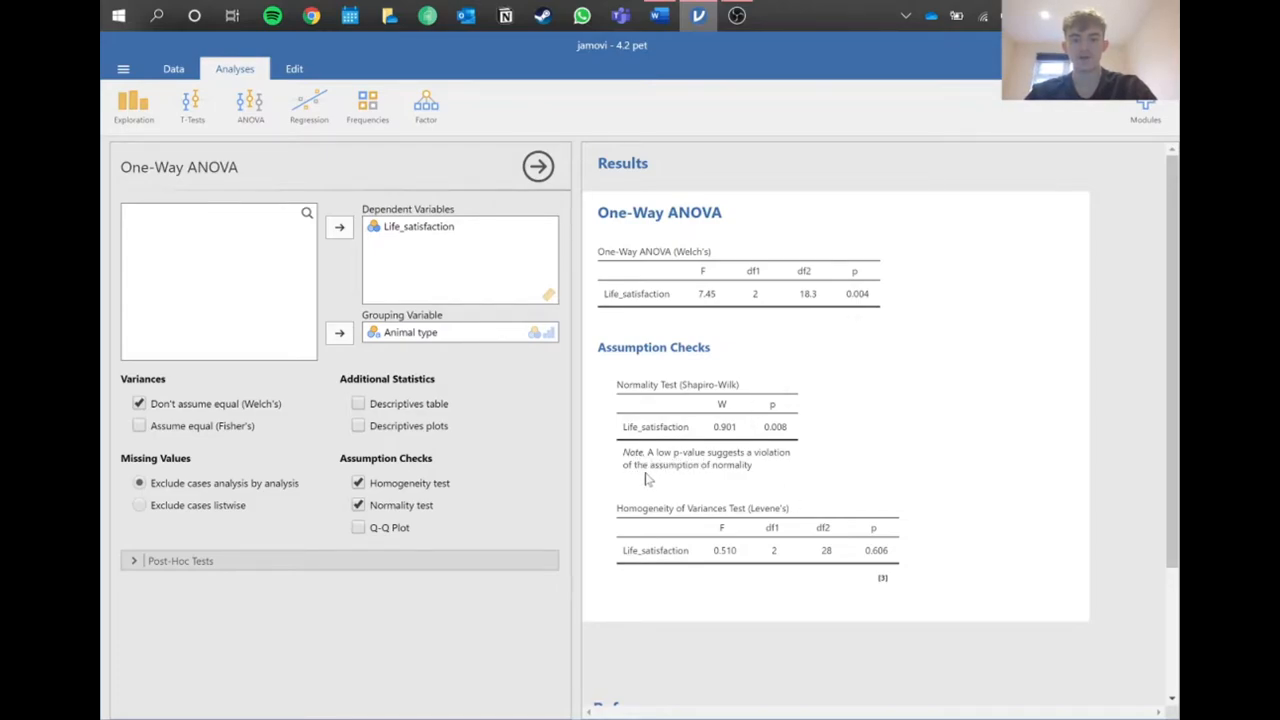
pyautogui.moveTo(765, 373)
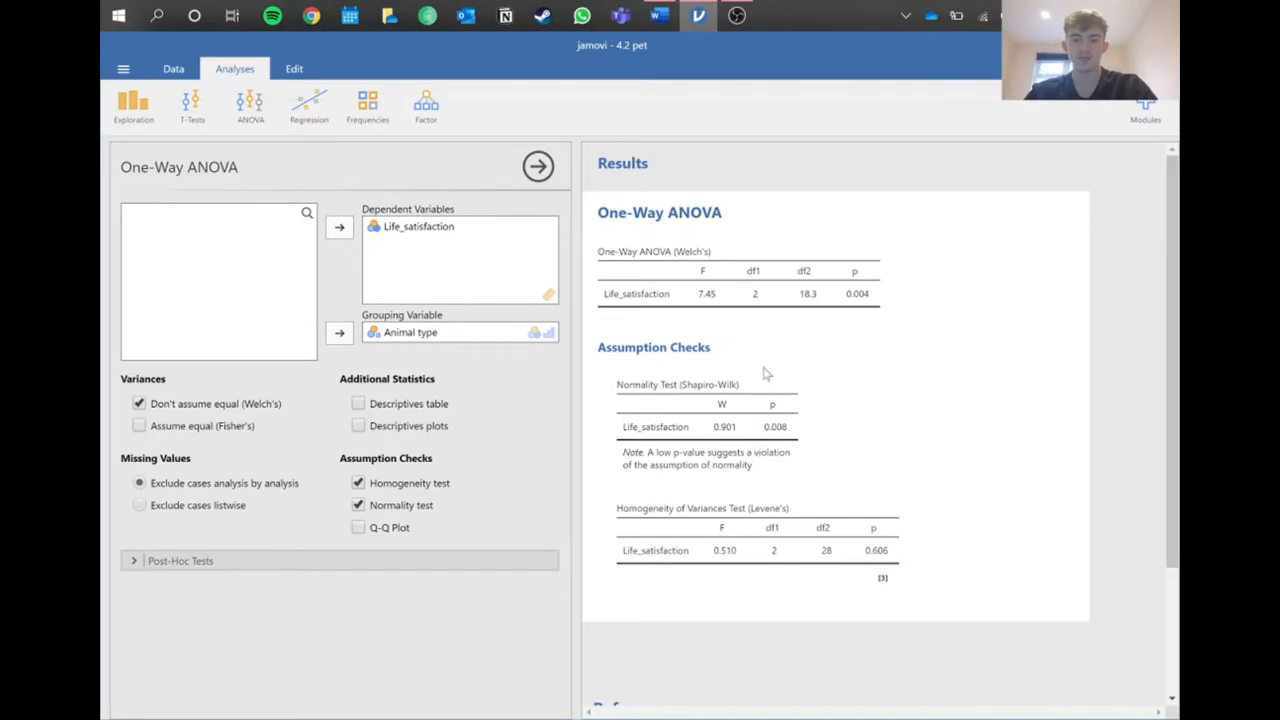
pyautogui.moveTo(557, 292)
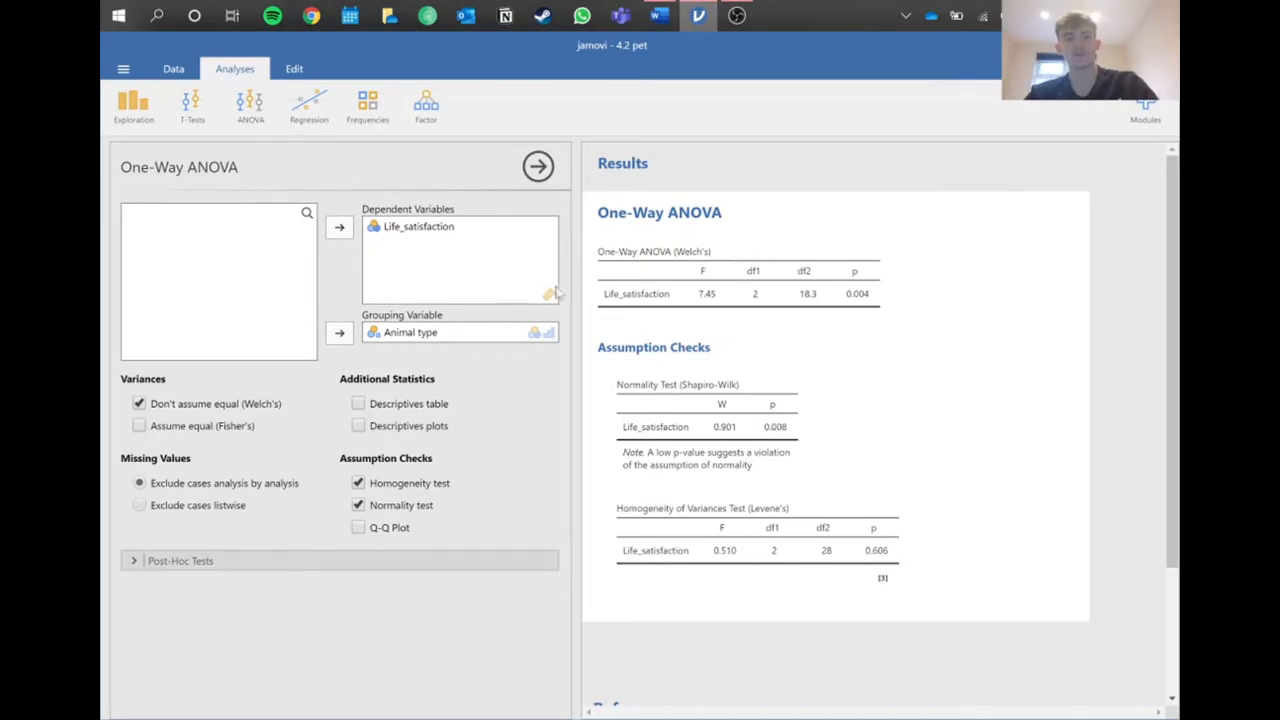
# - Start a non-parametric One-Way ANOVA with Life_satisfaction as the dependent variable
pyautogui.click(250, 107)
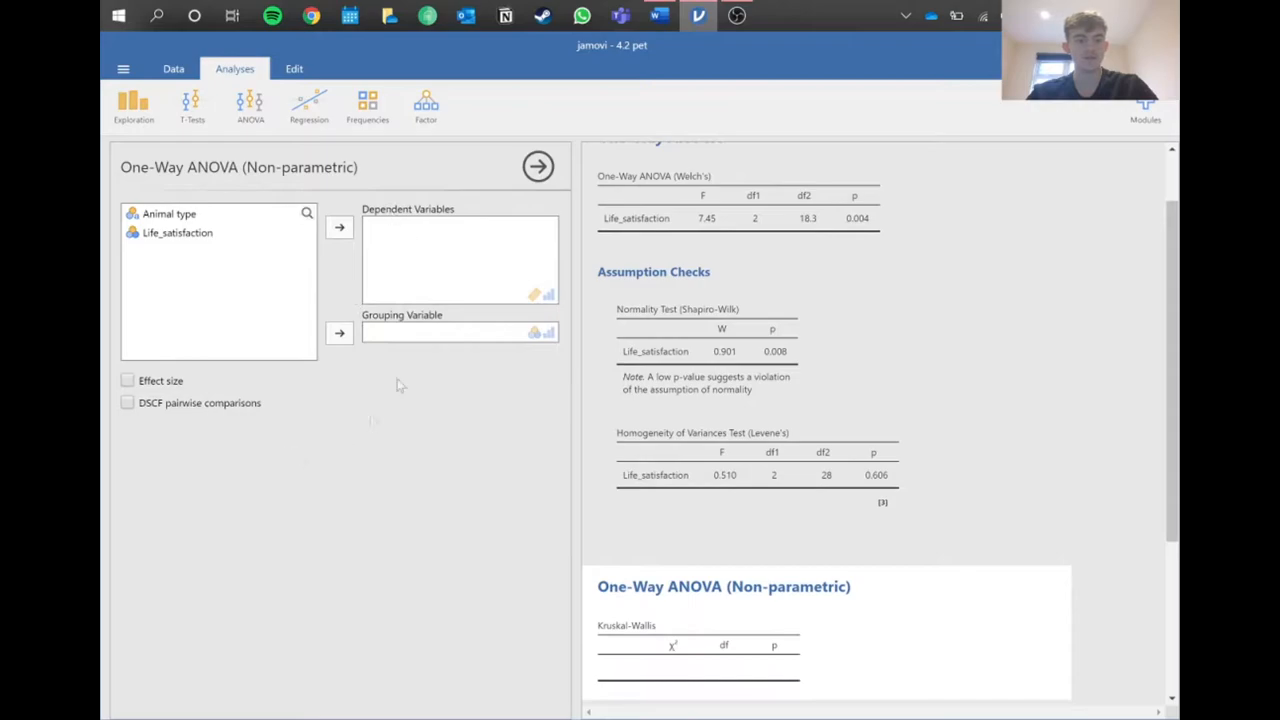
pyautogui.scroll(-3)
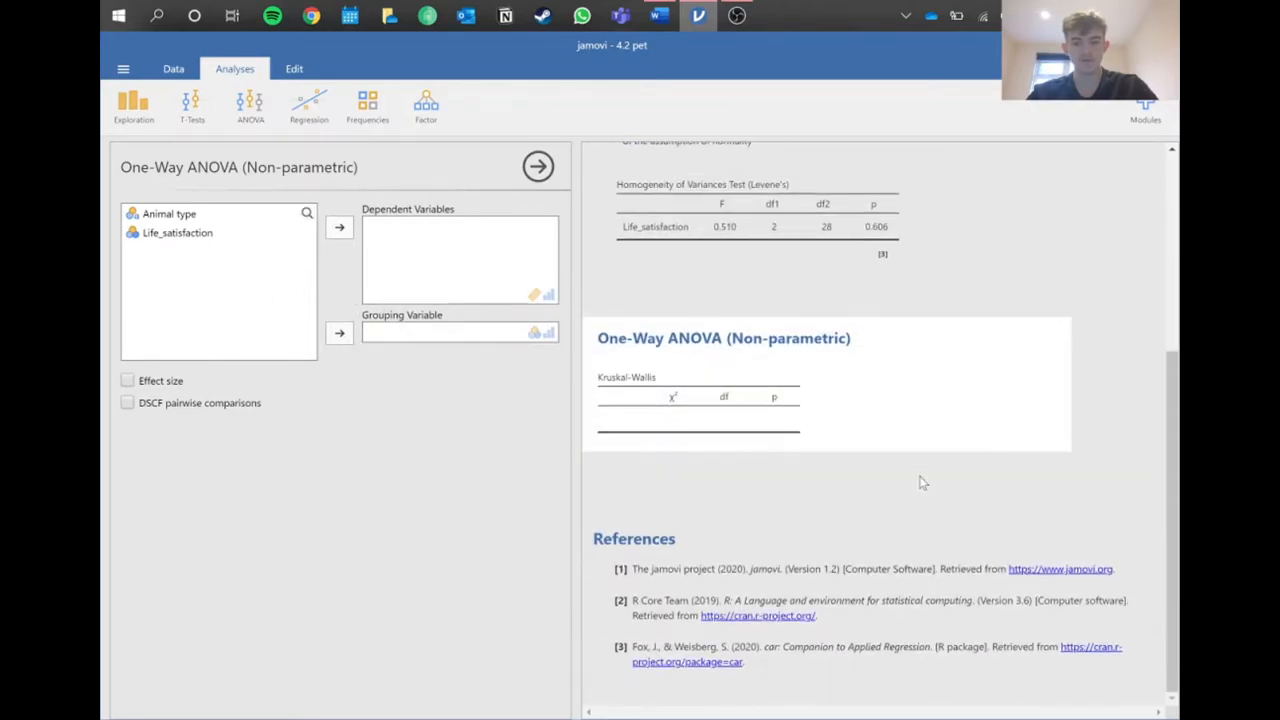
pyautogui.click(177, 232)
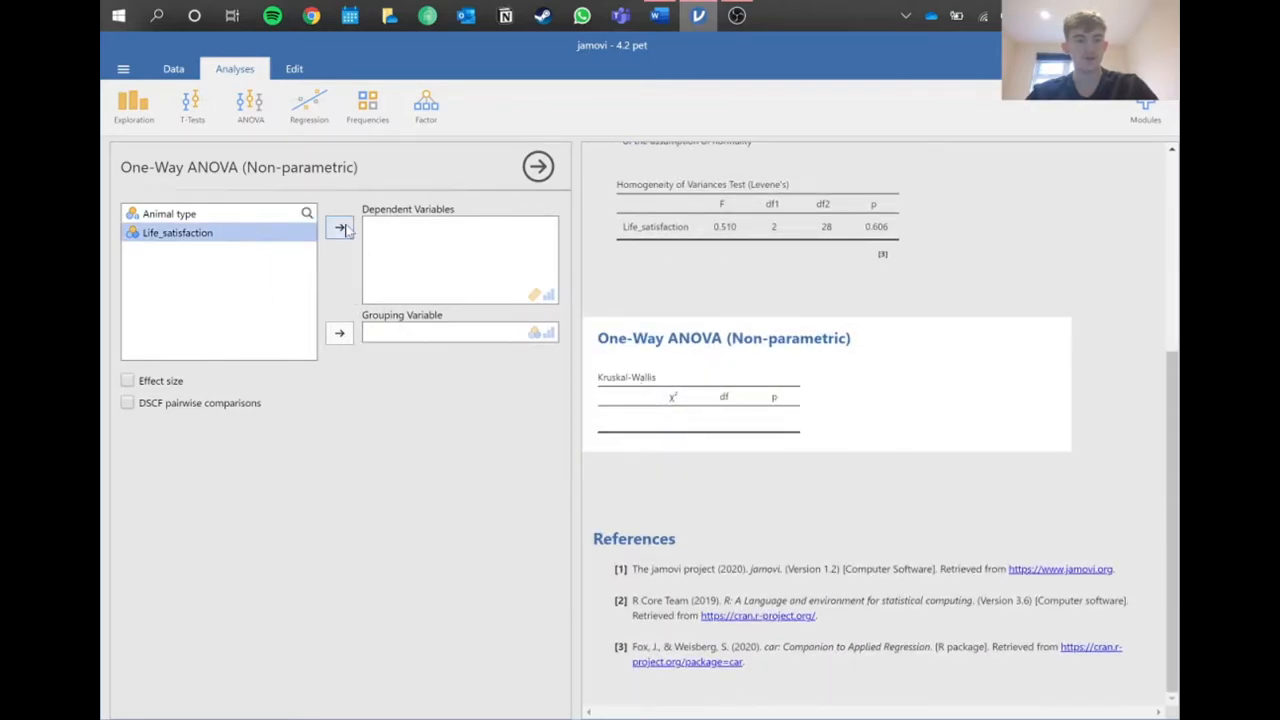
pyautogui.click(339, 226)
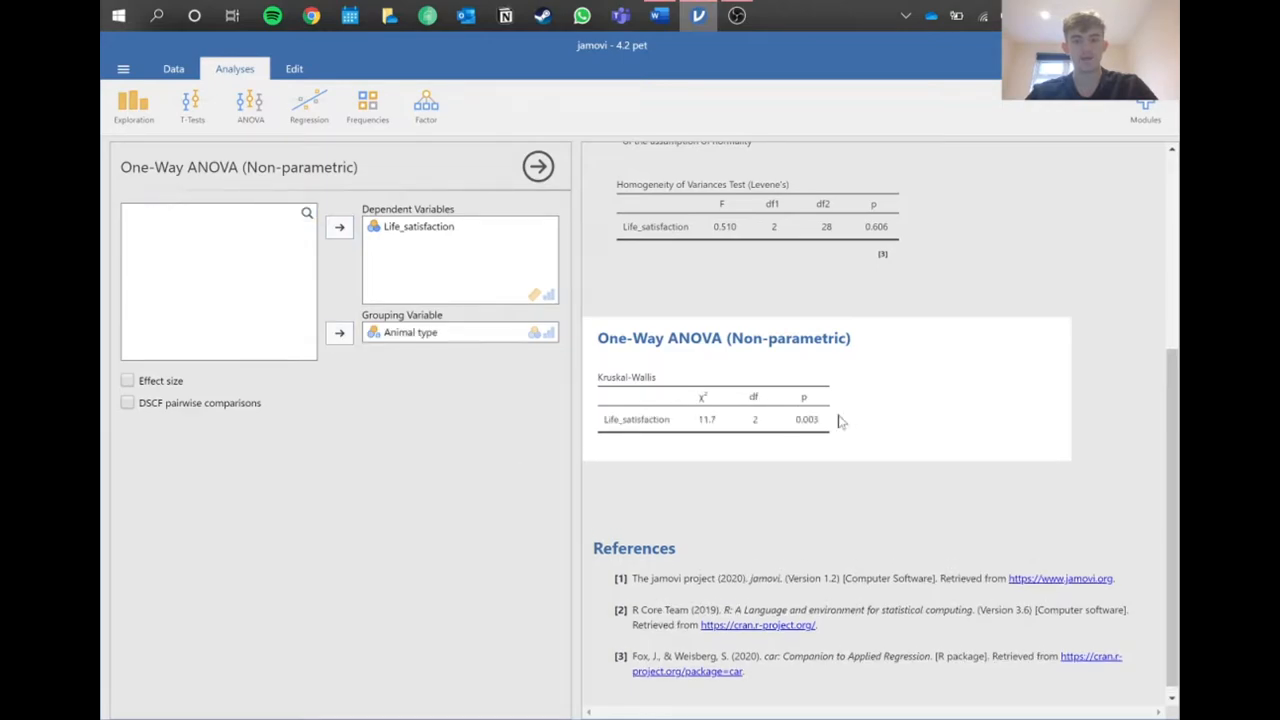
pyautogui.moveTo(702, 394)
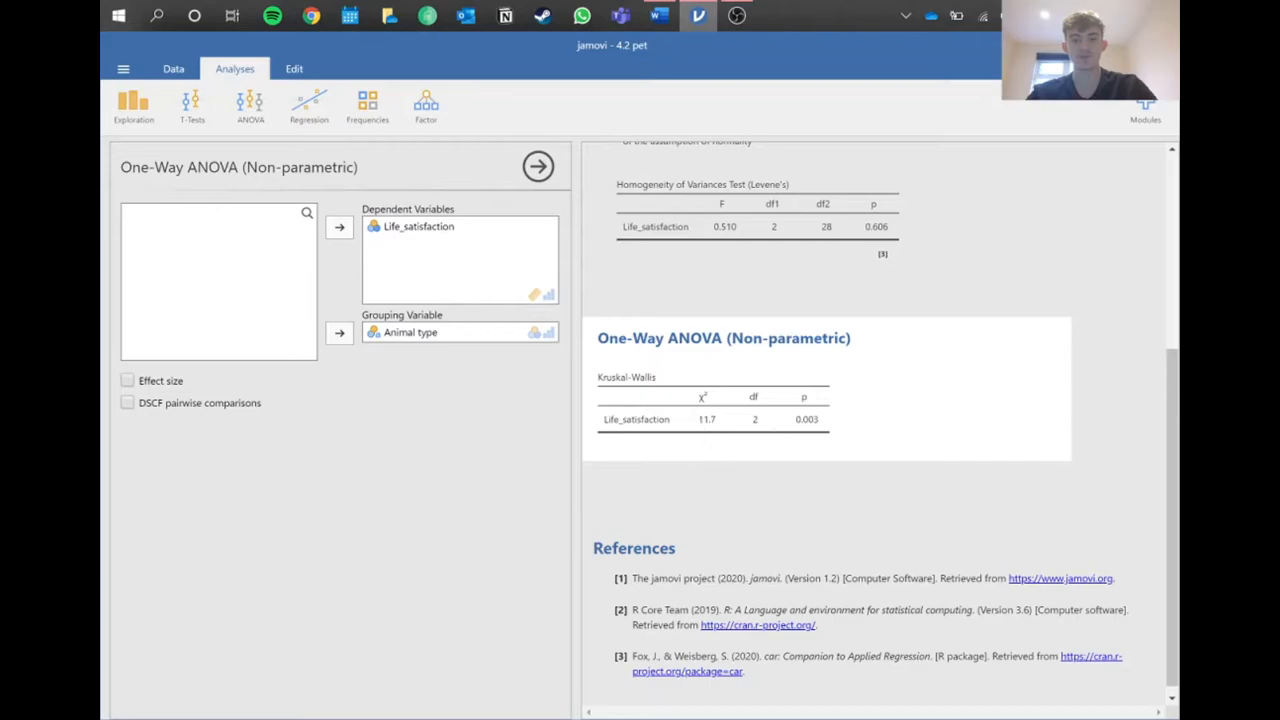
pyautogui.moveTo(660, 394)
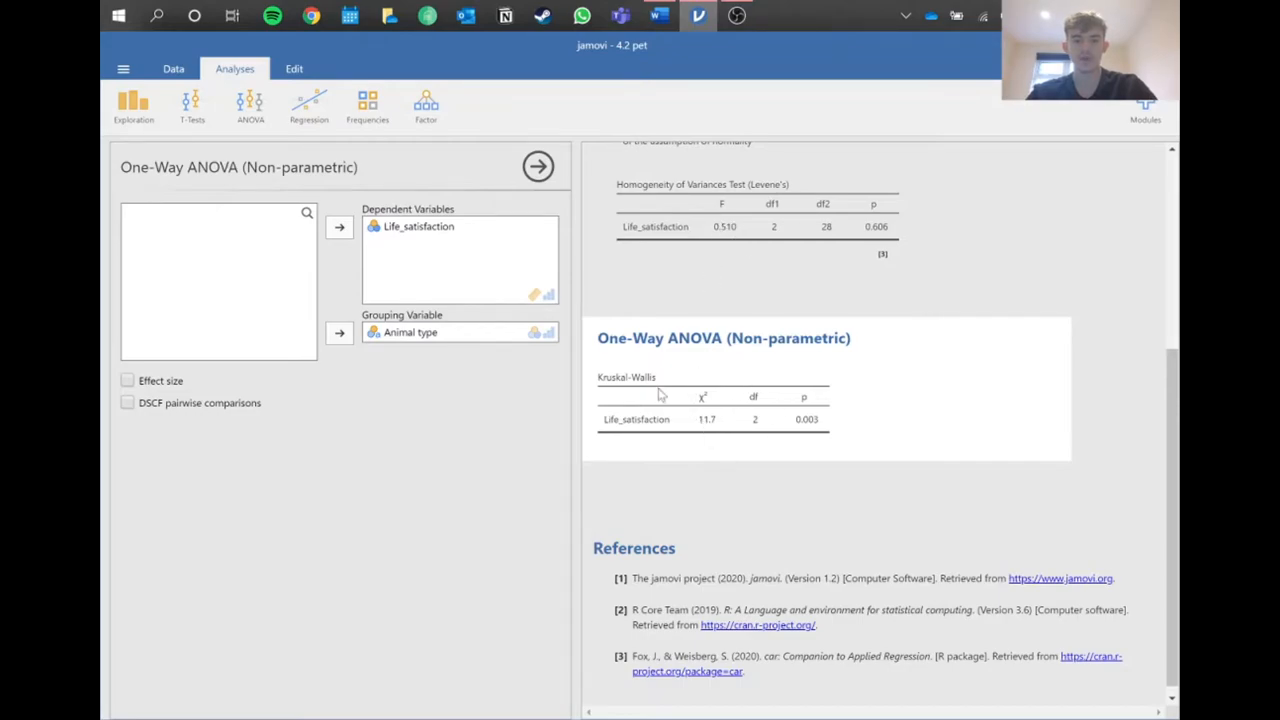
pyautogui.moveTo(733, 384)
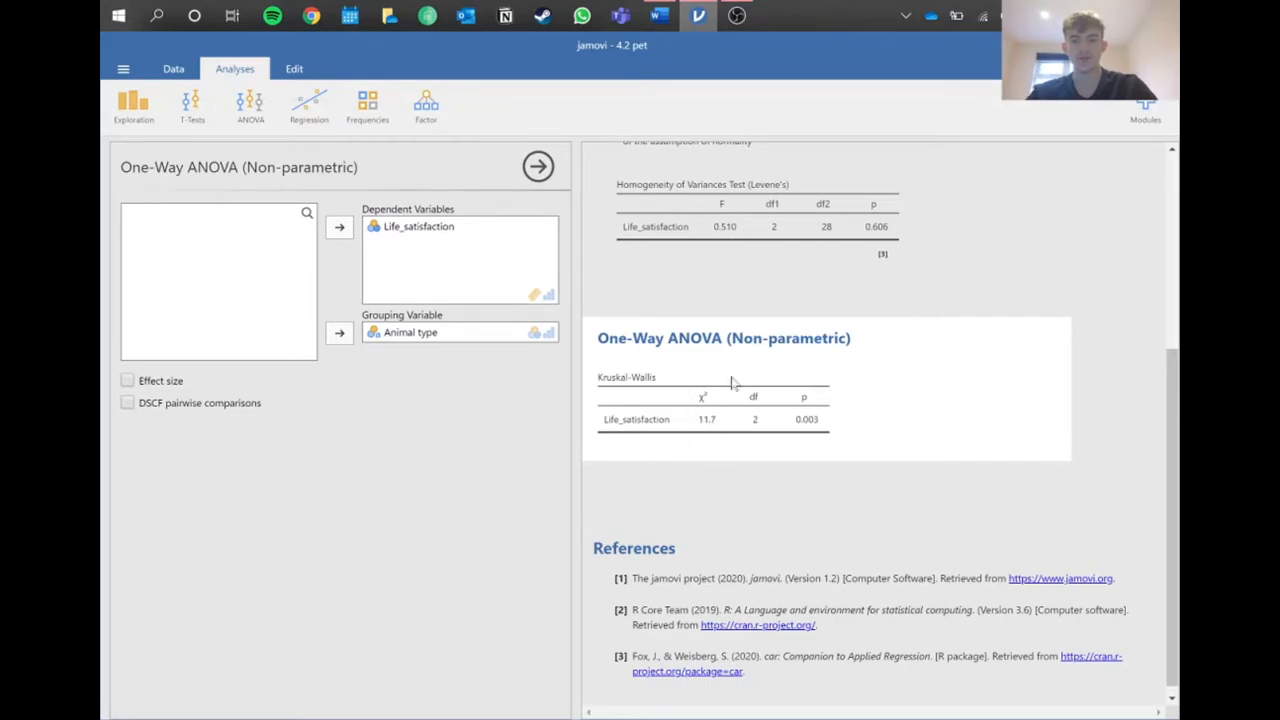
pyautogui.moveTo(725, 445)
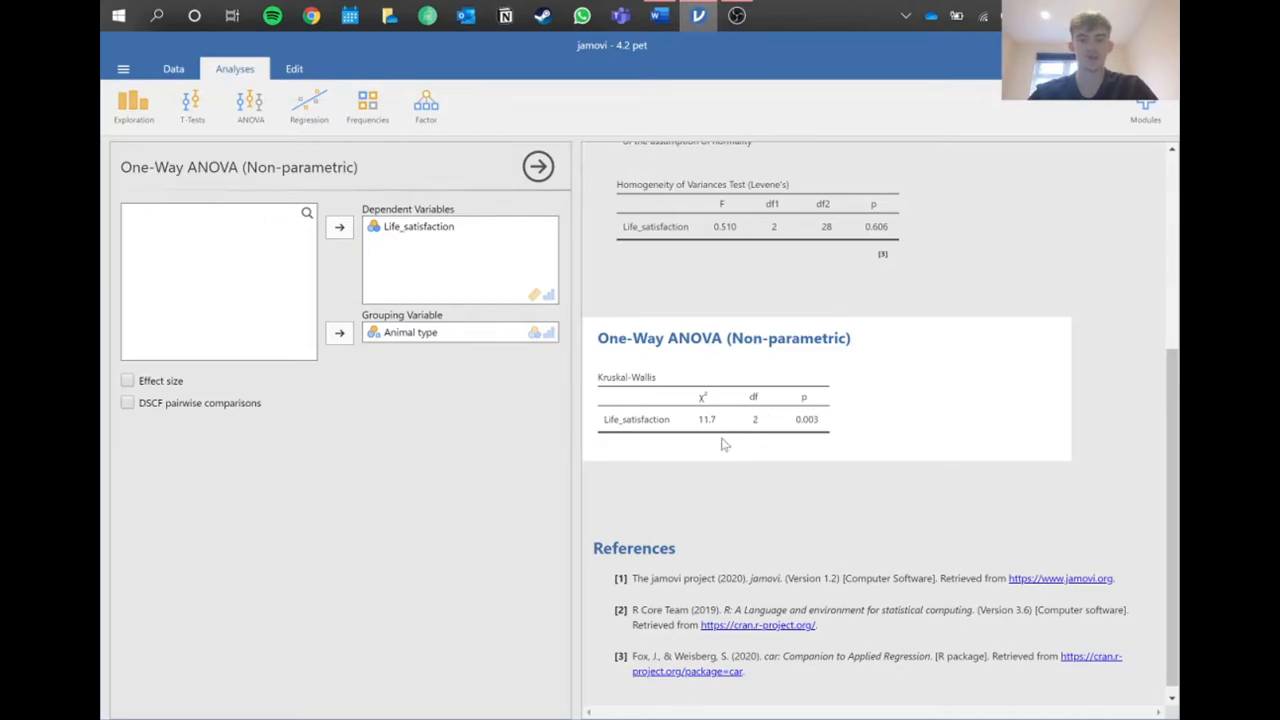
pyautogui.moveTo(805, 503)
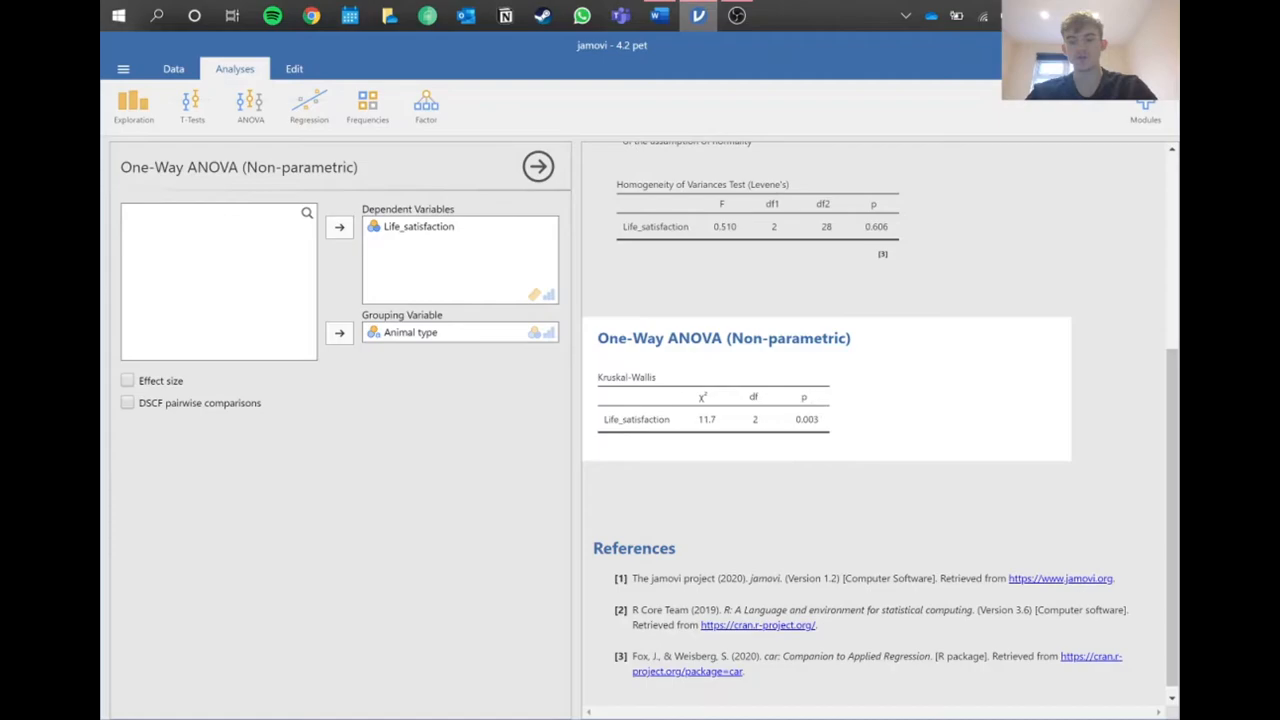
pyautogui.moveTo(812, 376)
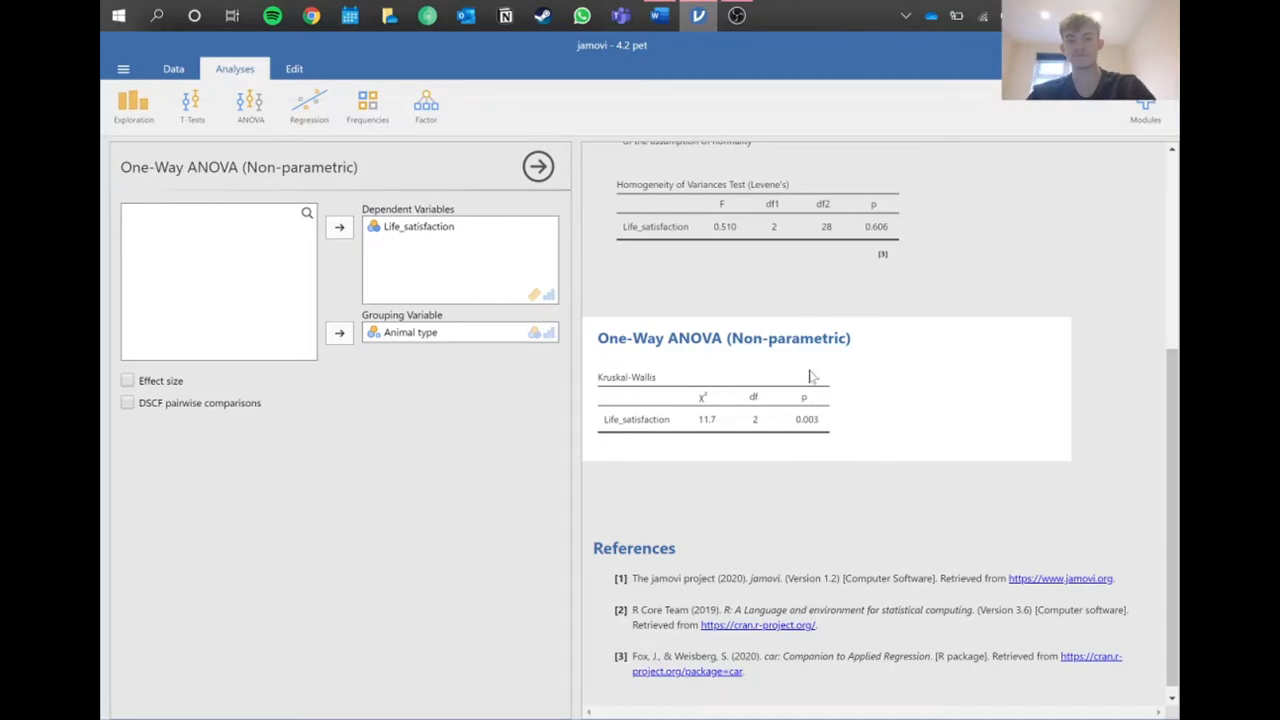
# - Enable the Effect size option to show ε² = 0.390 in the Kruskal-Wallis table
pyautogui.click(127, 380)
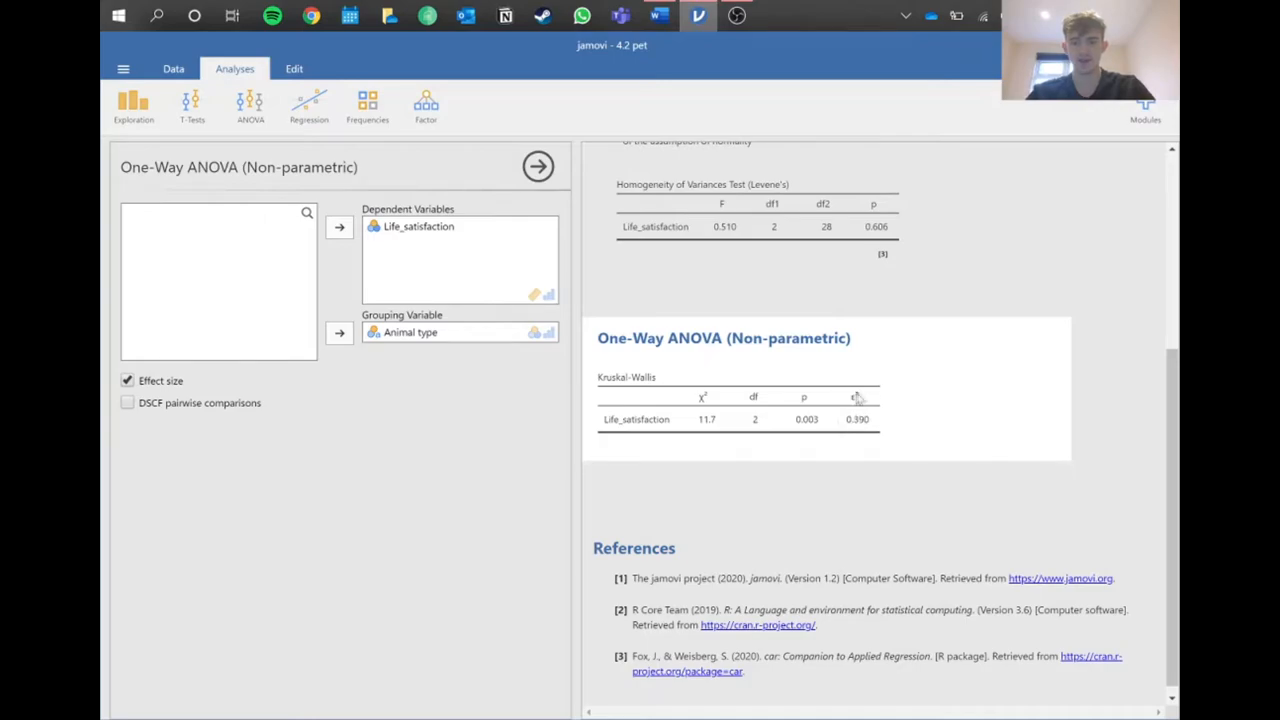
pyautogui.moveTo(968, 263)
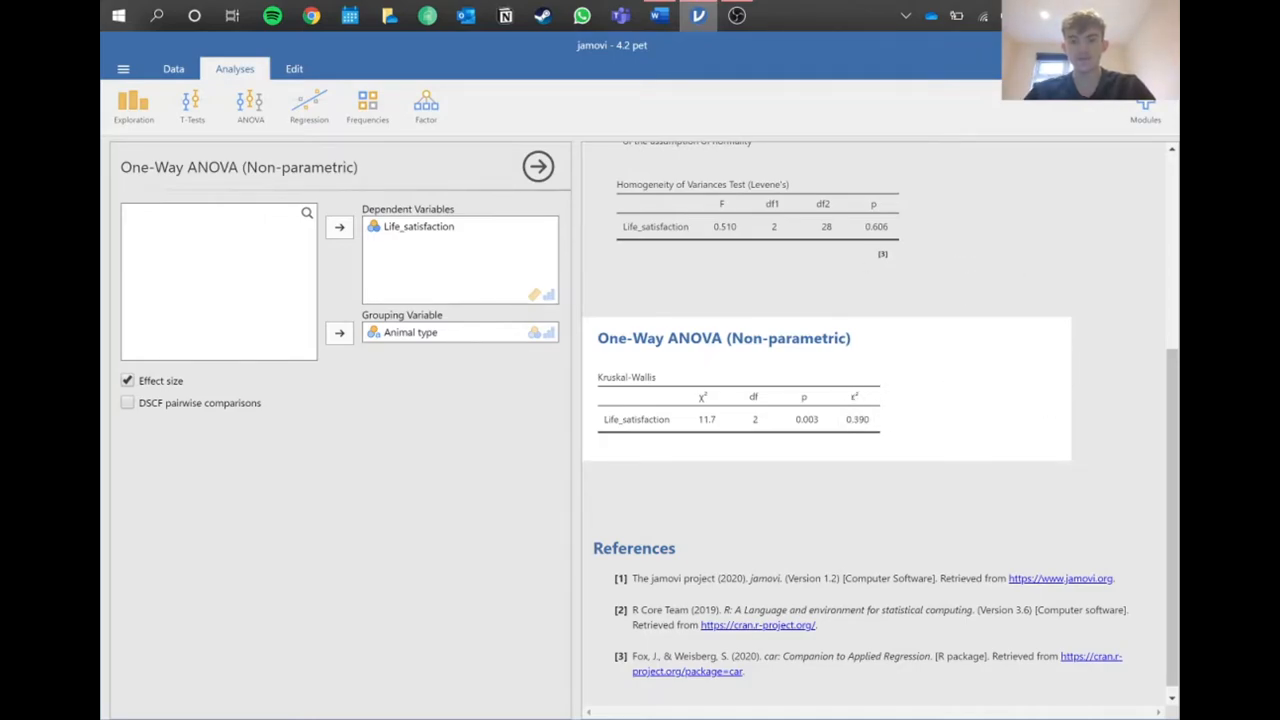
pyautogui.moveTo(1009, 440)
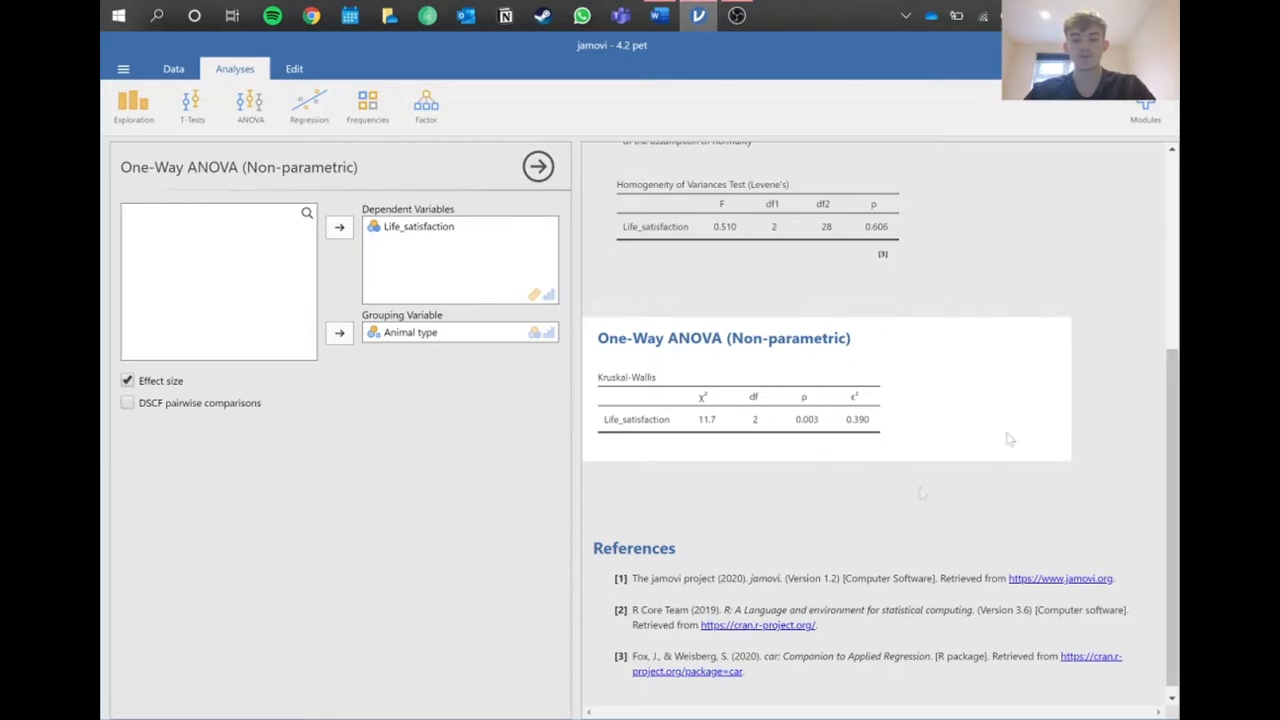
pyautogui.moveTo(870, 420)
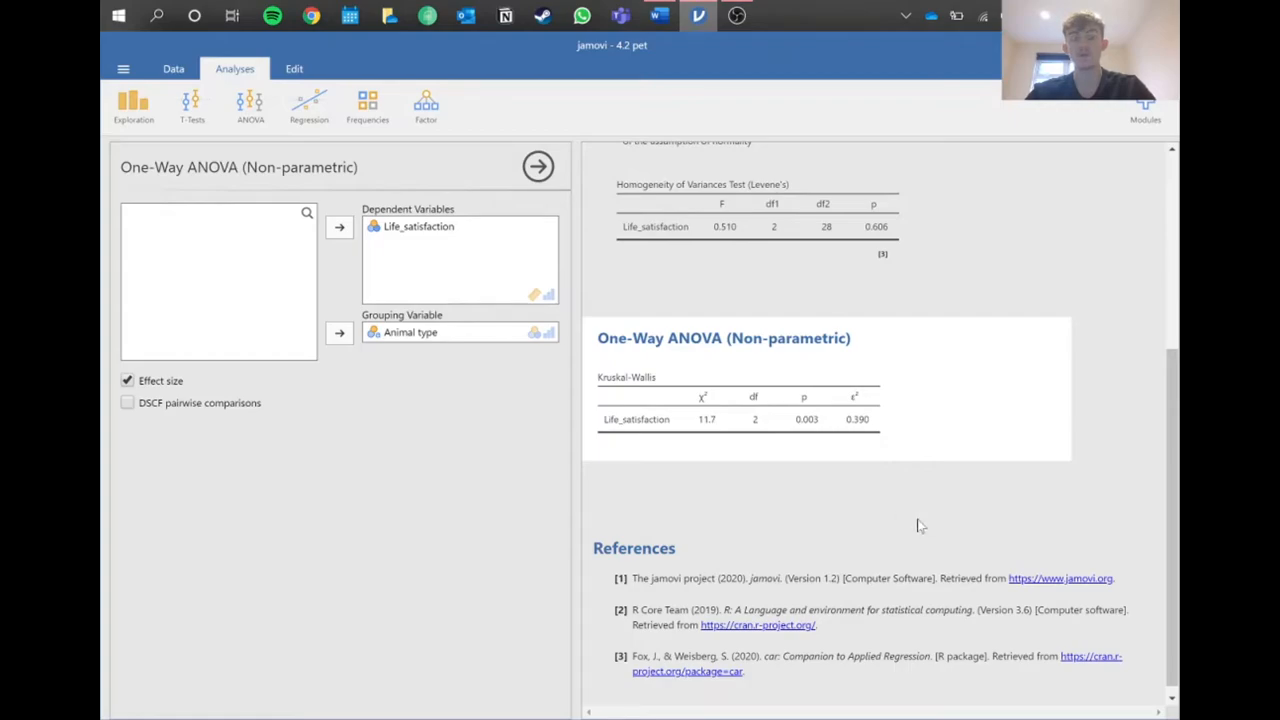
pyautogui.moveTo(863, 330)
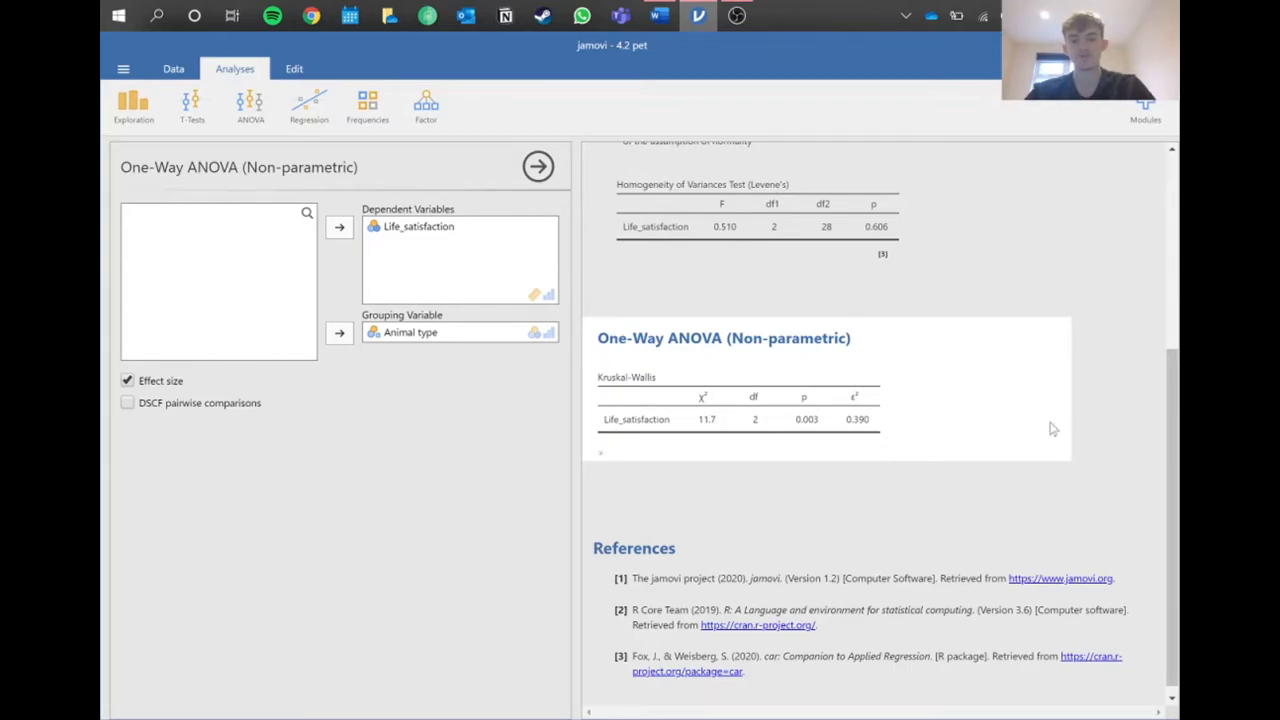
pyautogui.moveTo(883, 504)
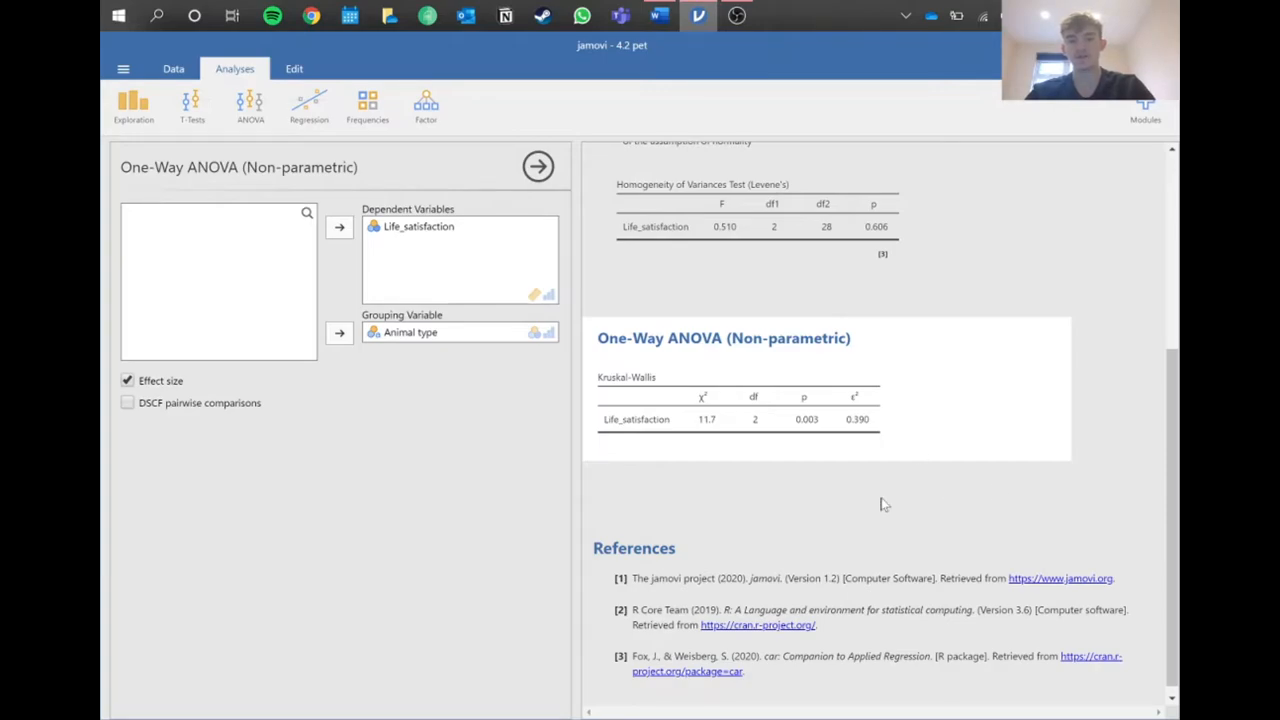
pyautogui.moveTo(520, 365)
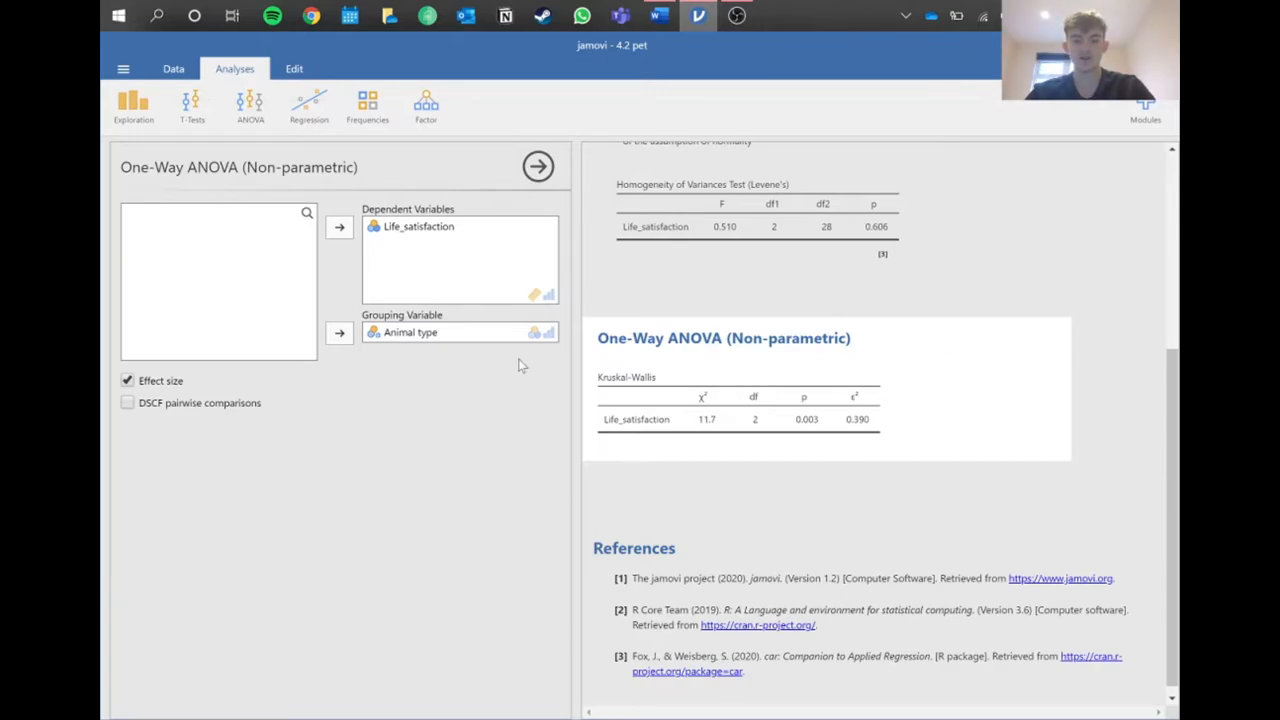
pyautogui.moveTo(410, 400)
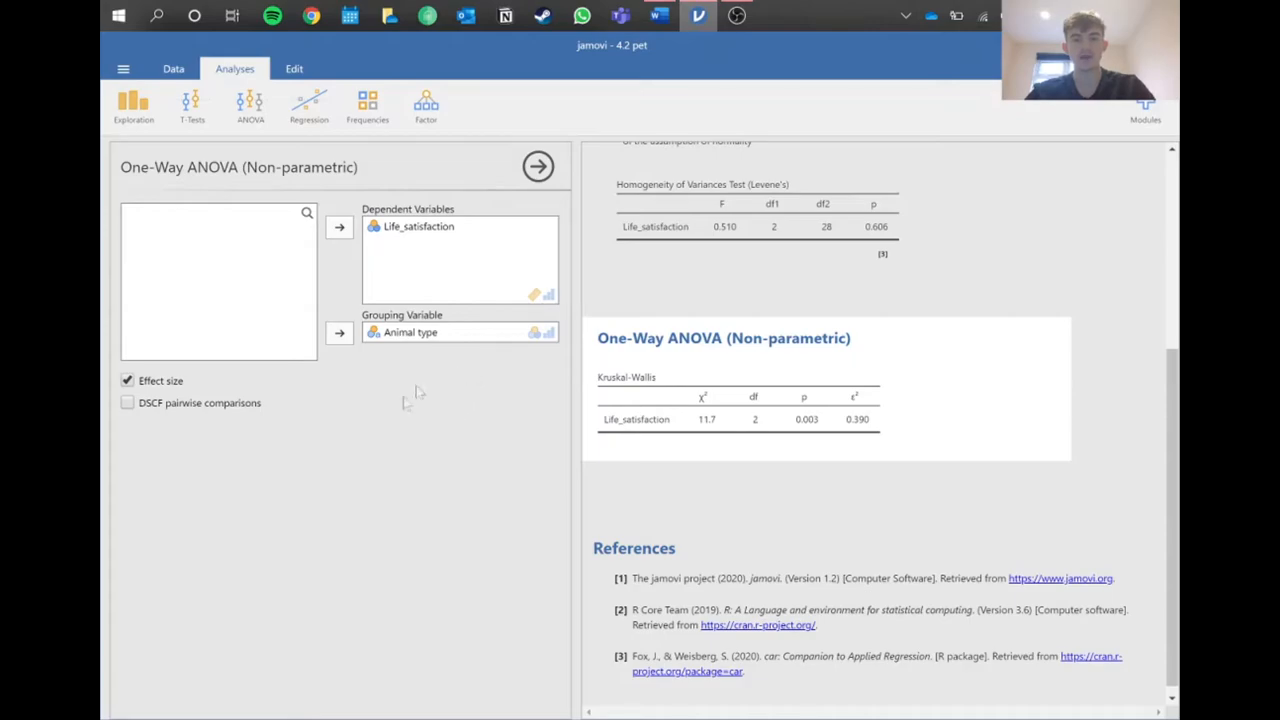
pyautogui.moveTo(393, 395)
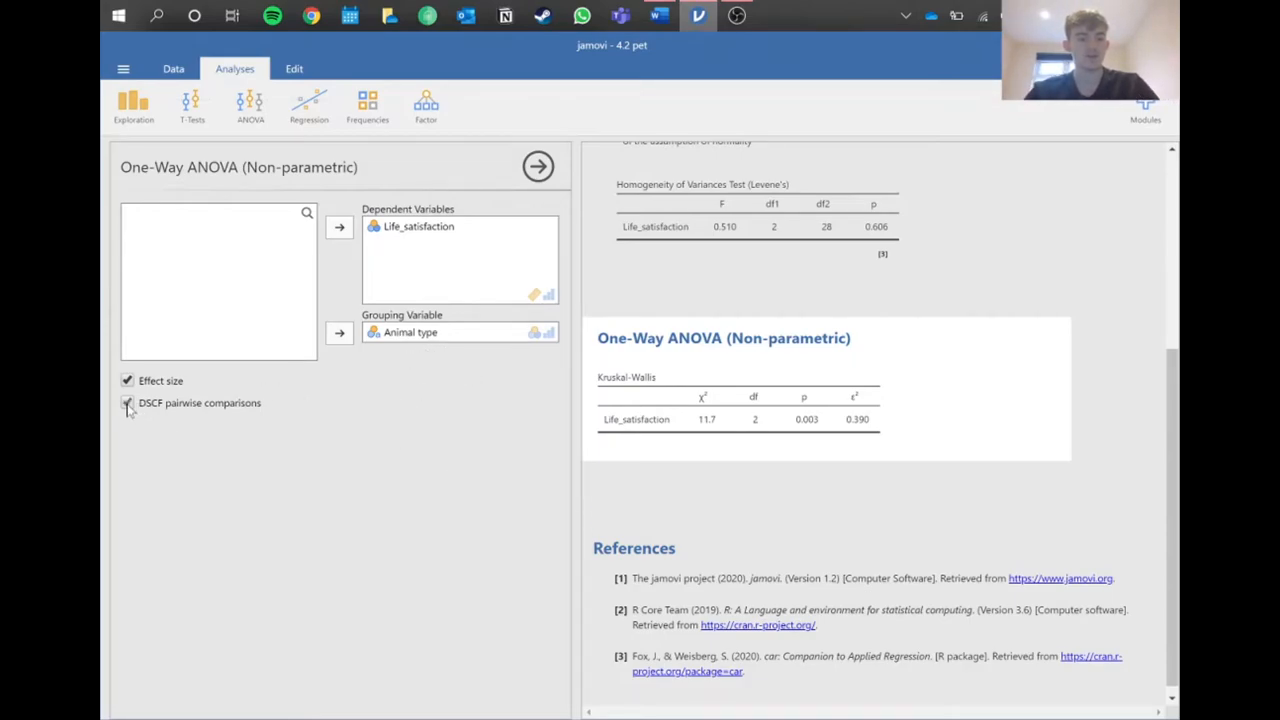
# - Turn on DSCF pairwise comparisons and review W and p, noting Cat vs Dog p = .004
pyautogui.click(127, 402)
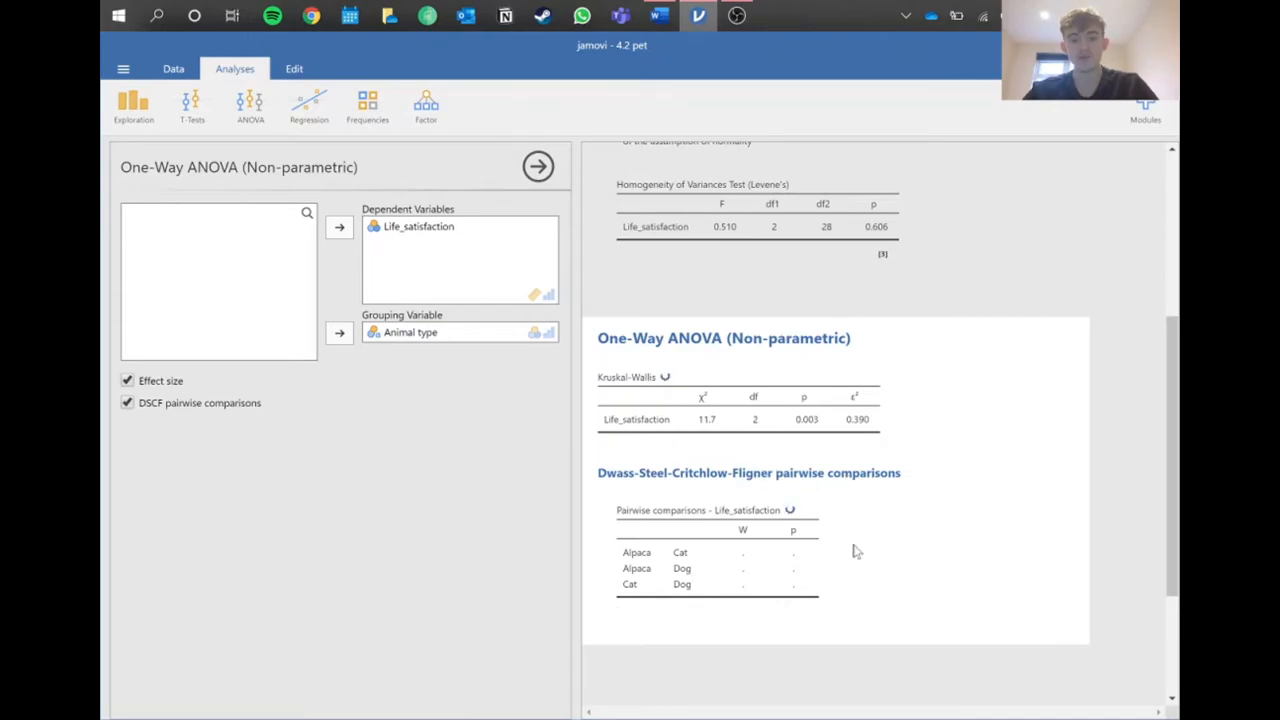
pyautogui.moveTo(500, 535)
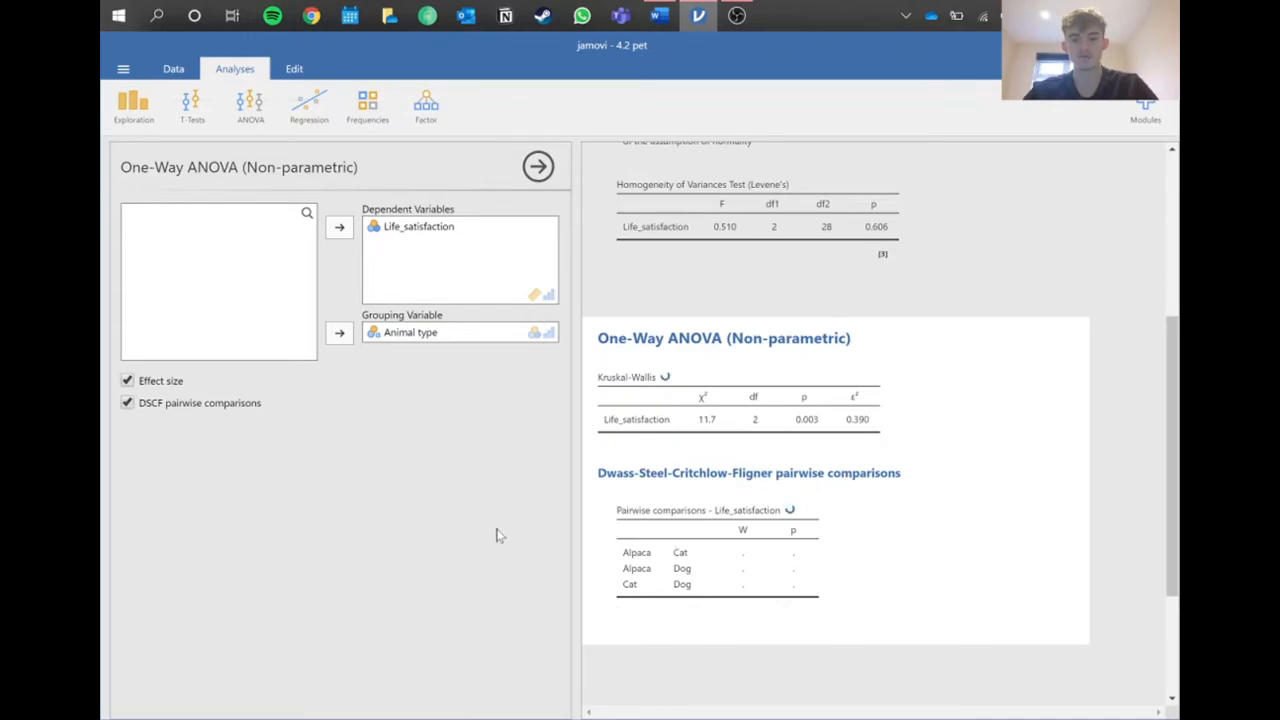
pyautogui.scroll(-3)
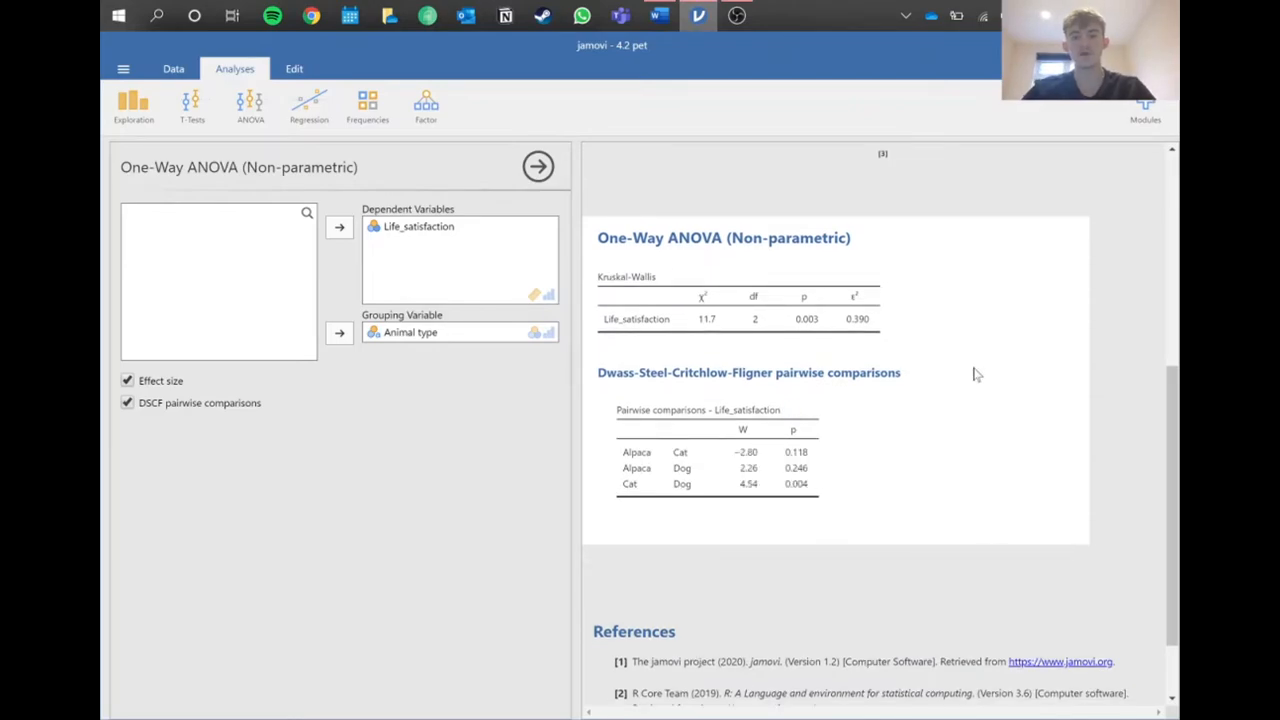
pyautogui.moveTo(730, 455)
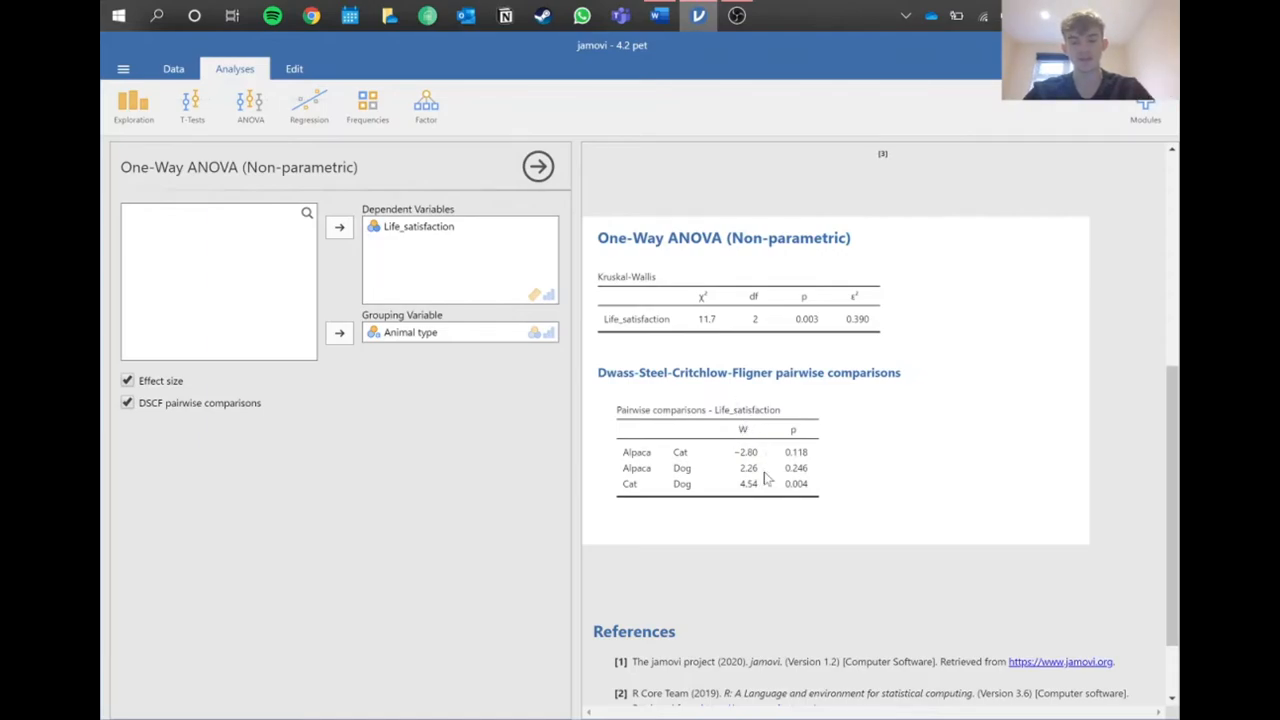
pyautogui.moveTo(723, 508)
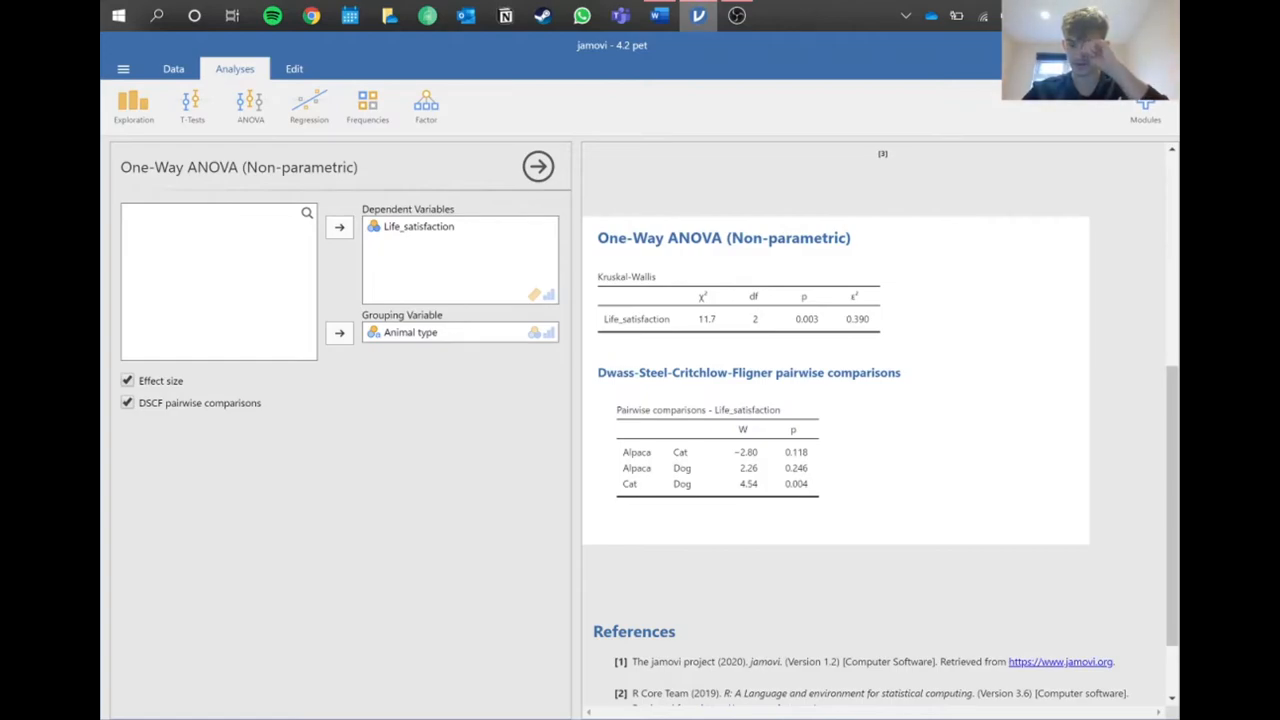
pyautogui.moveTo(817, 492)
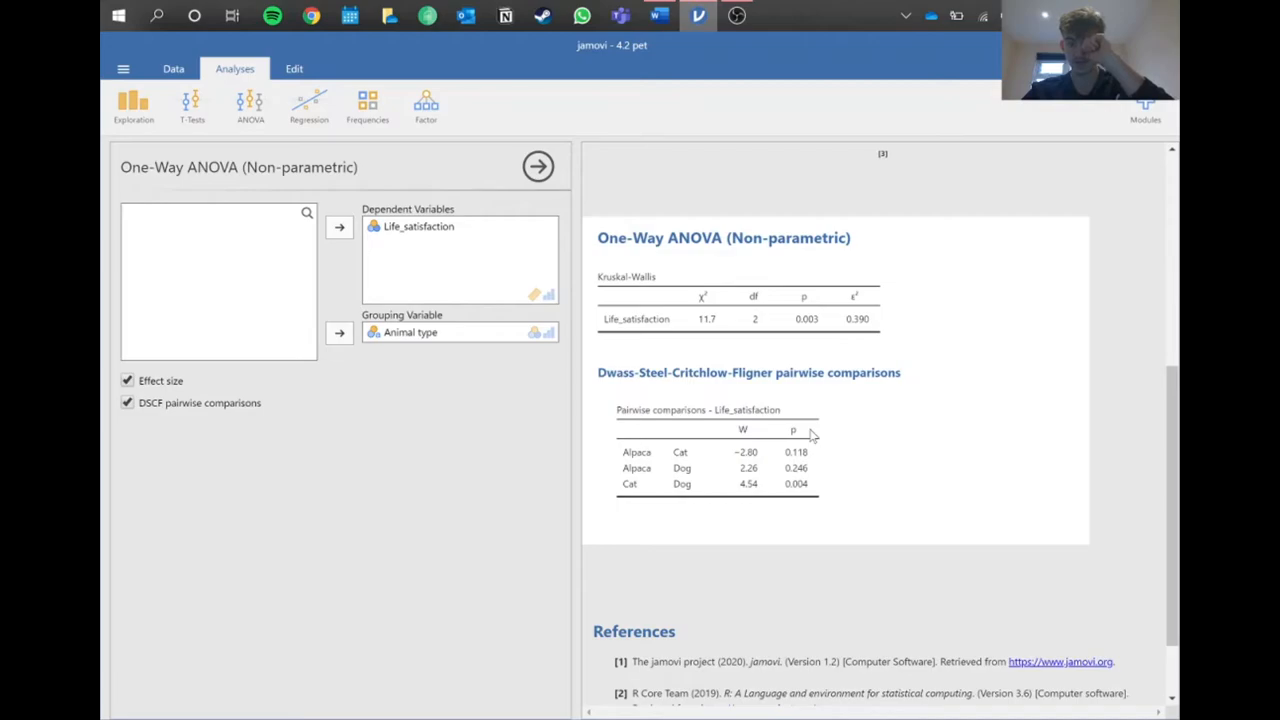
pyautogui.moveTo(640, 463)
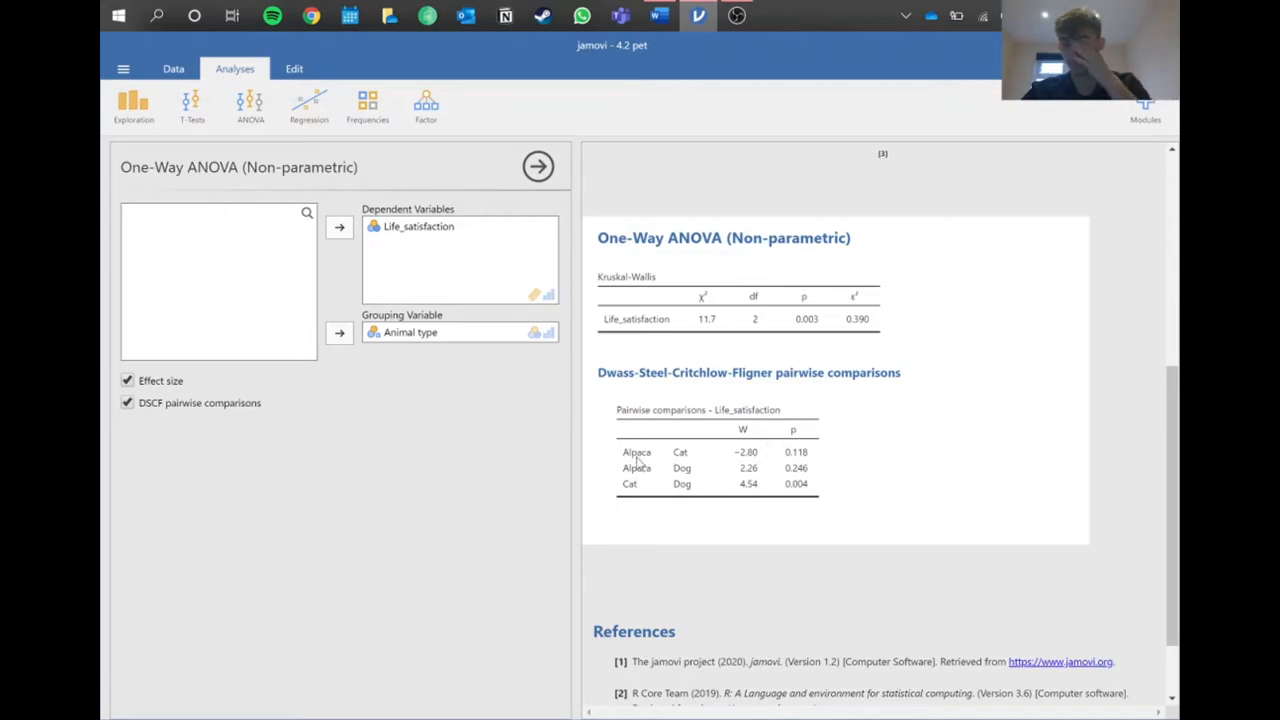
pyautogui.moveTo(805, 452)
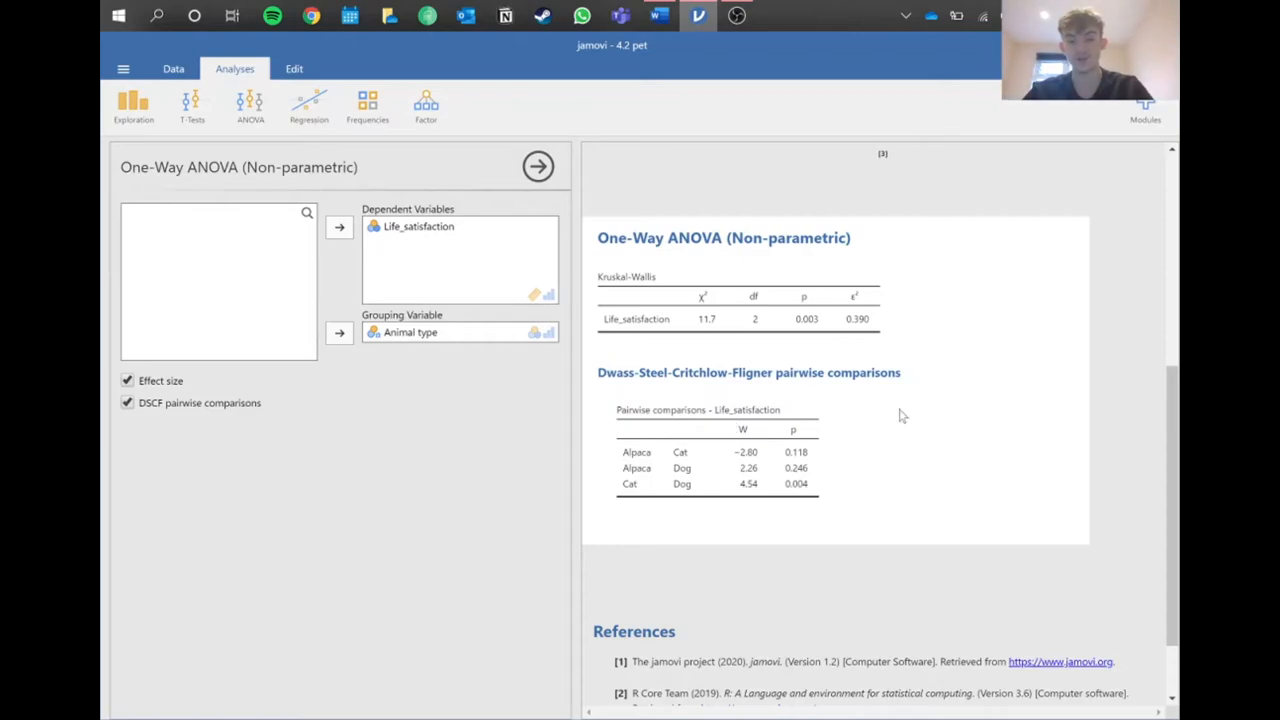
pyautogui.moveTo(765, 453)
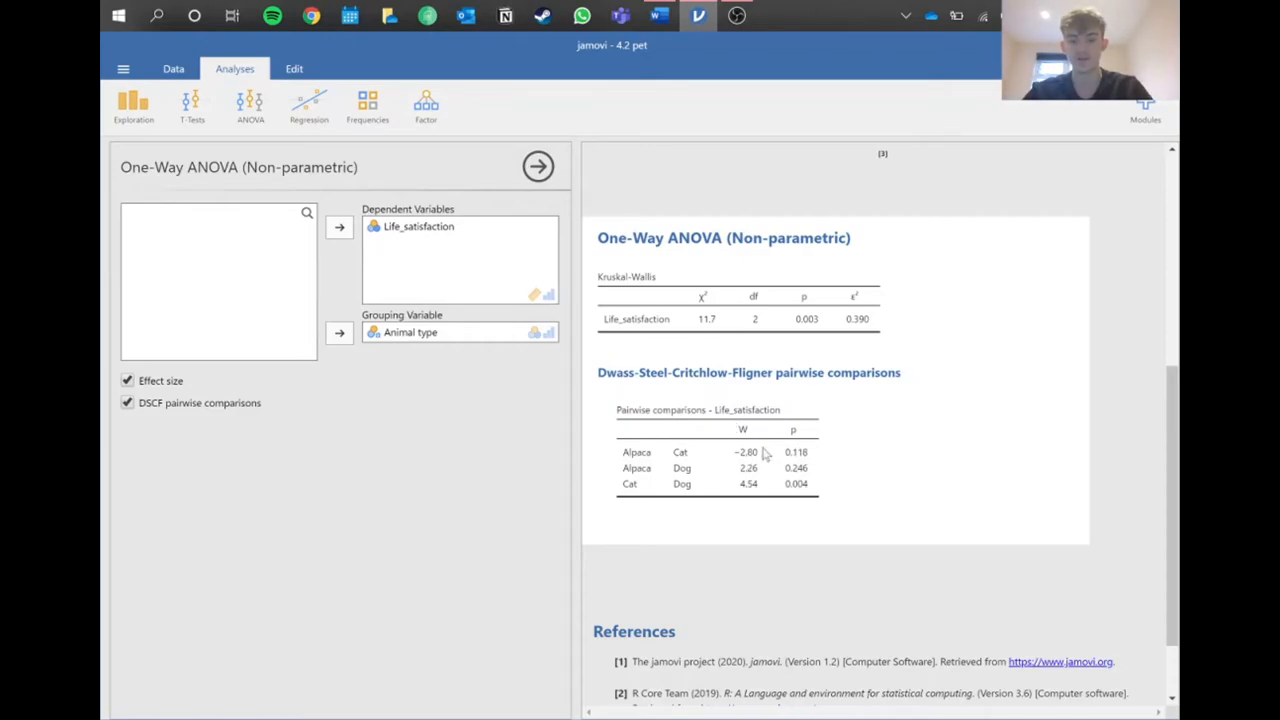
pyautogui.moveTo(818, 452)
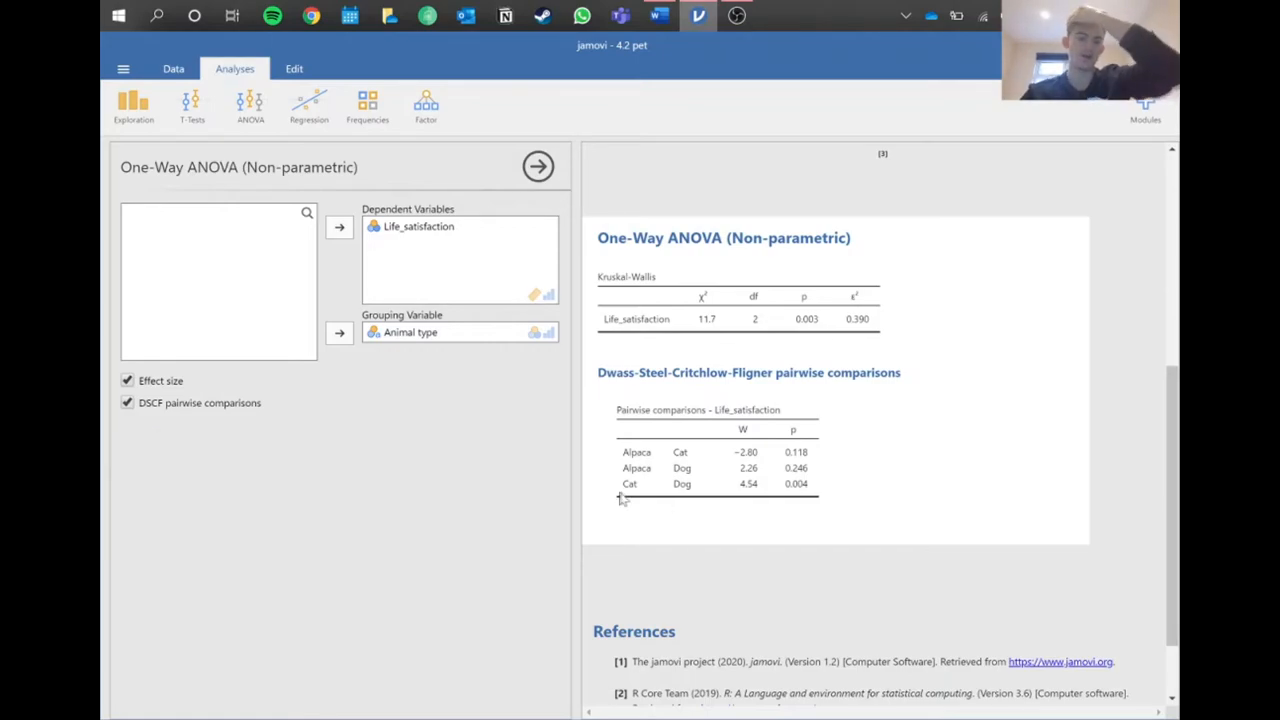
pyautogui.moveTo(822, 503)
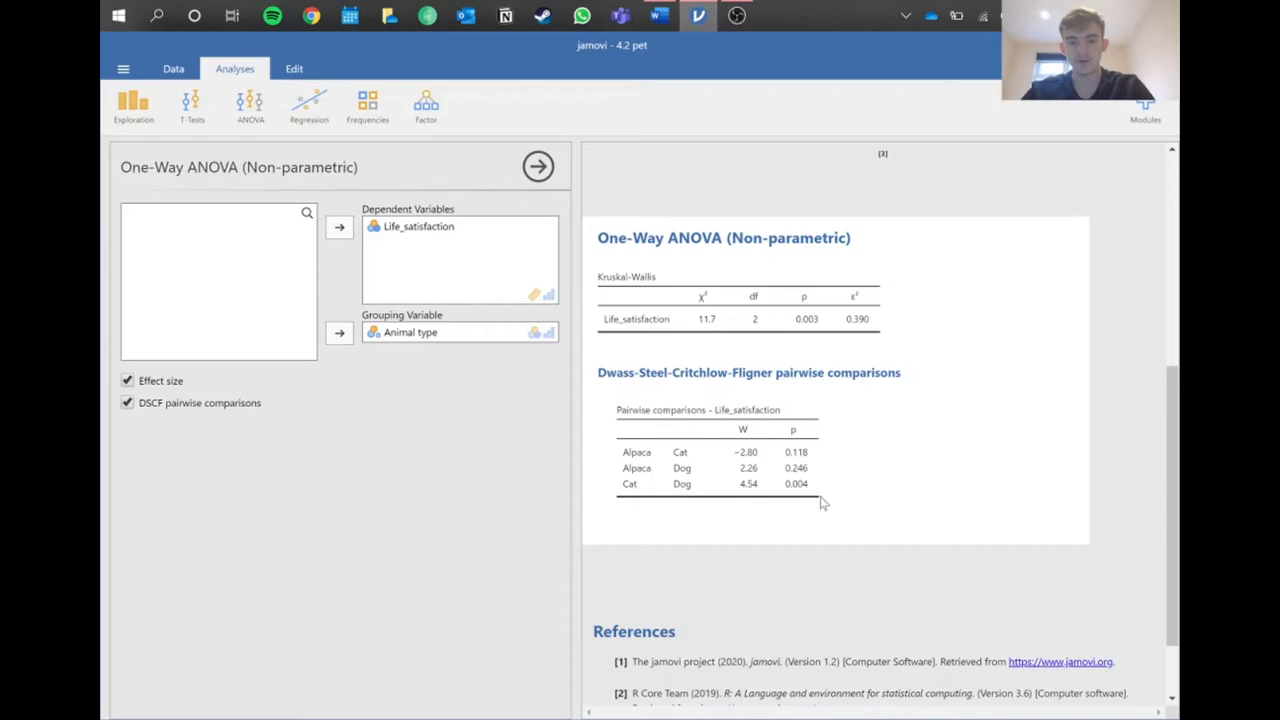
pyautogui.scroll(3)
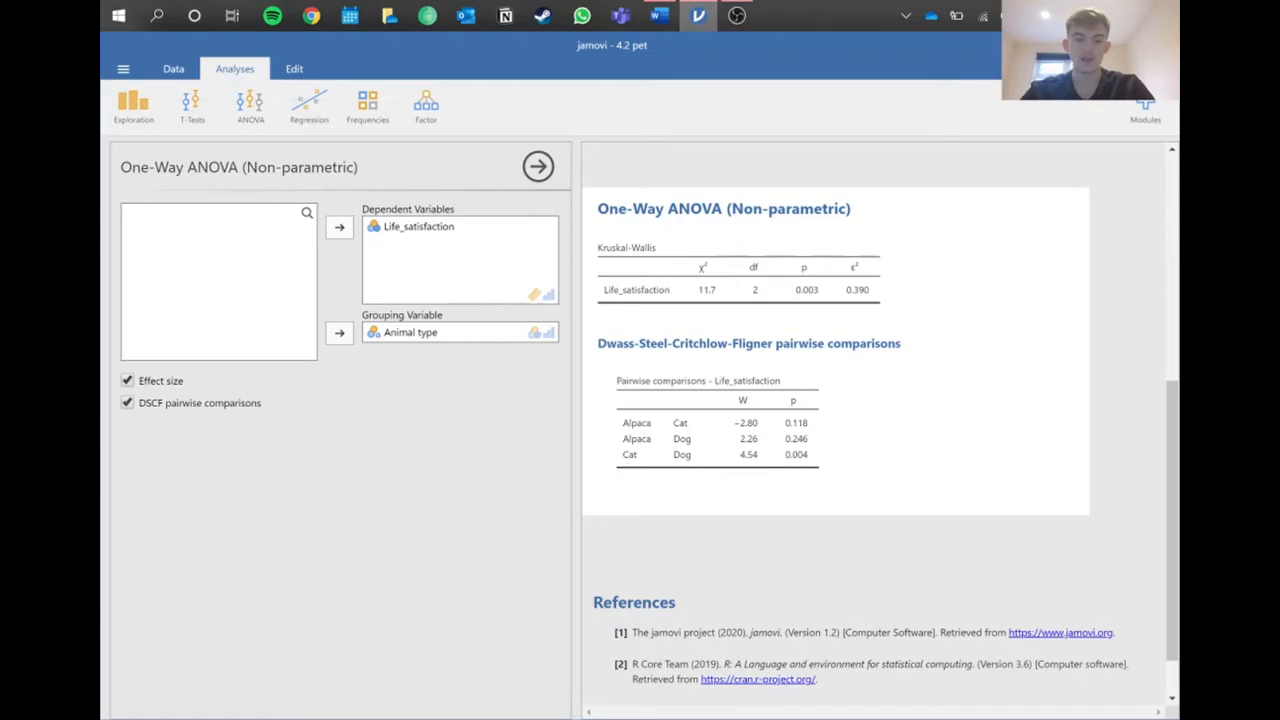
pyautogui.moveTo(758, 587)
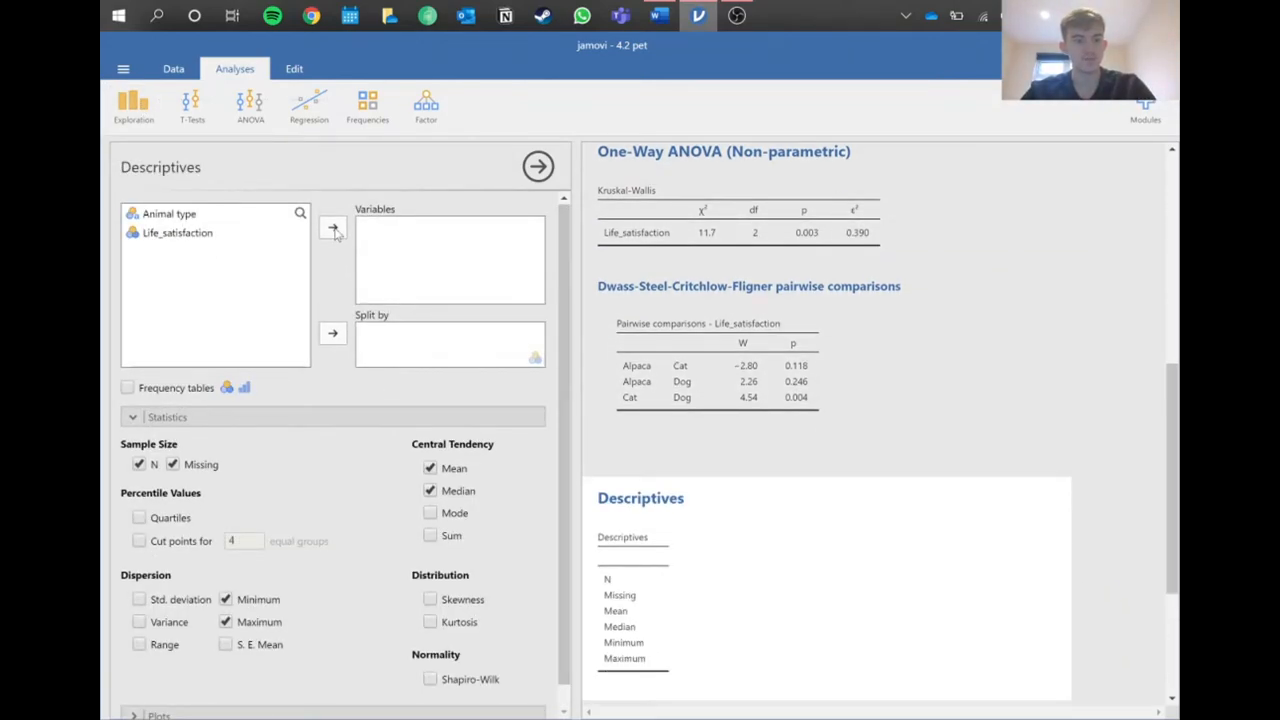
# - Describe Life_satisfaction by animal type, dropping N and adding variance to the statistics
pyautogui.click(332, 226)
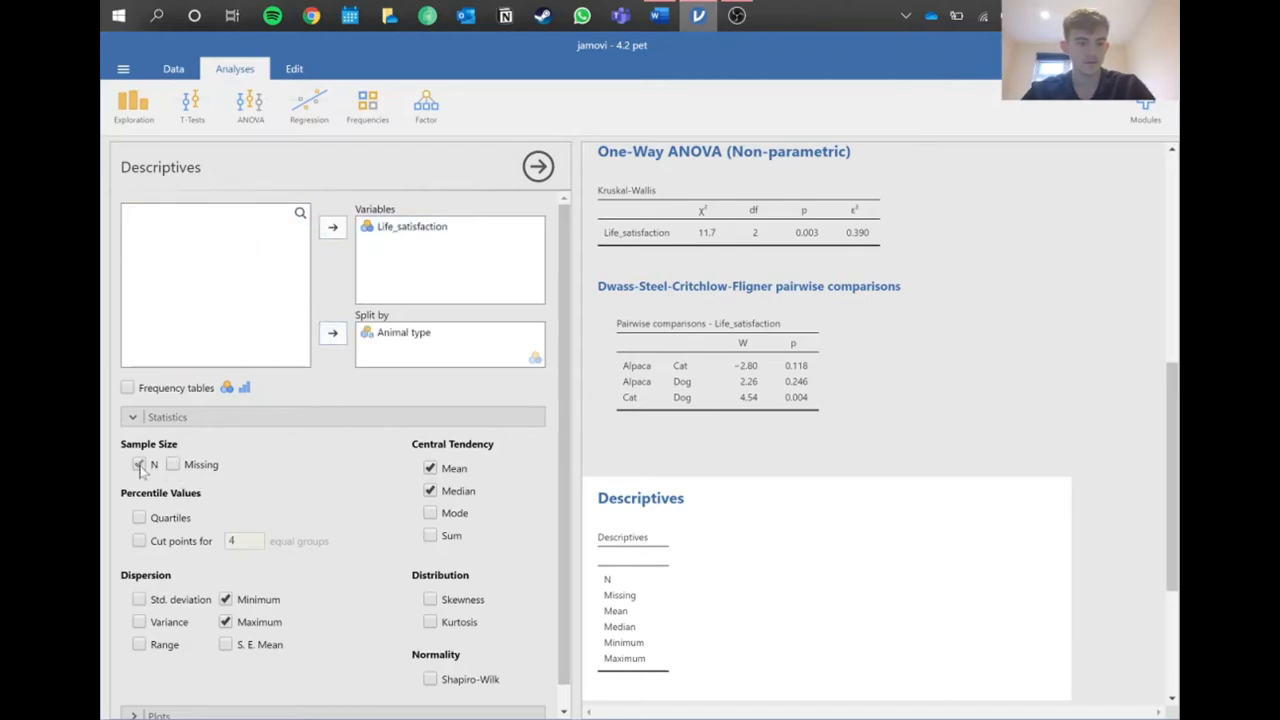
pyautogui.click(139, 464)
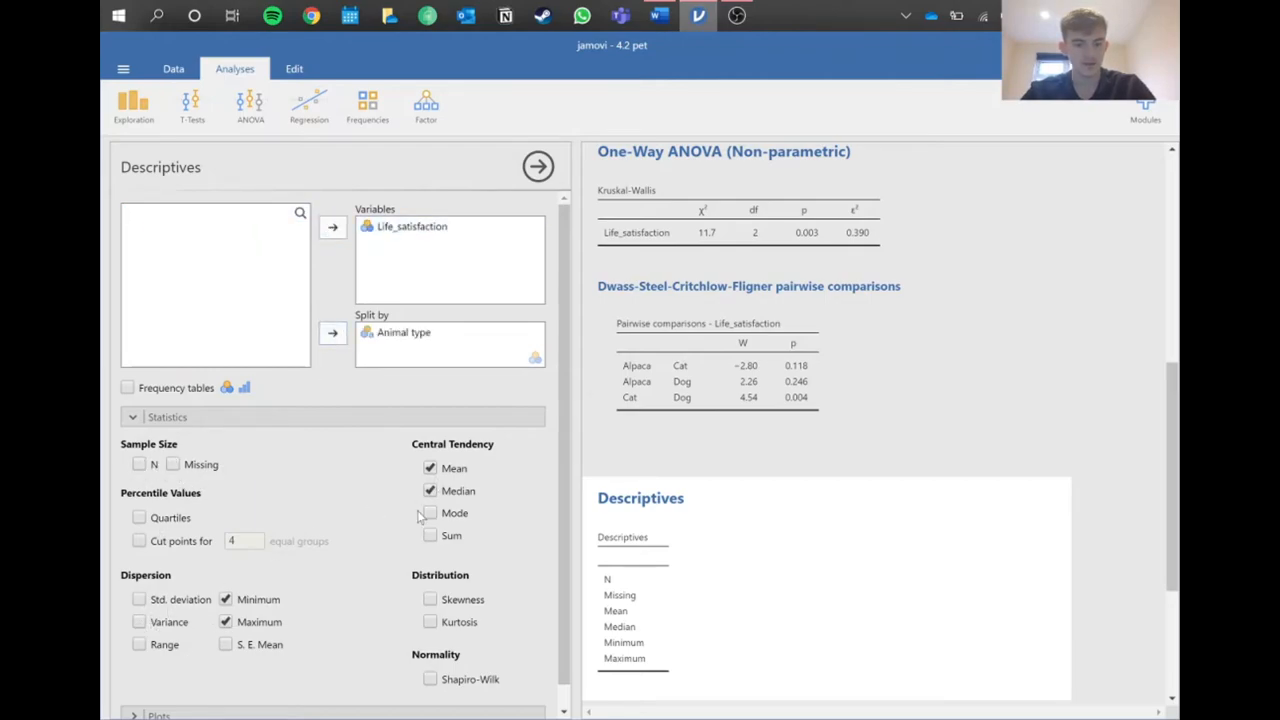
pyautogui.scroll(-3)
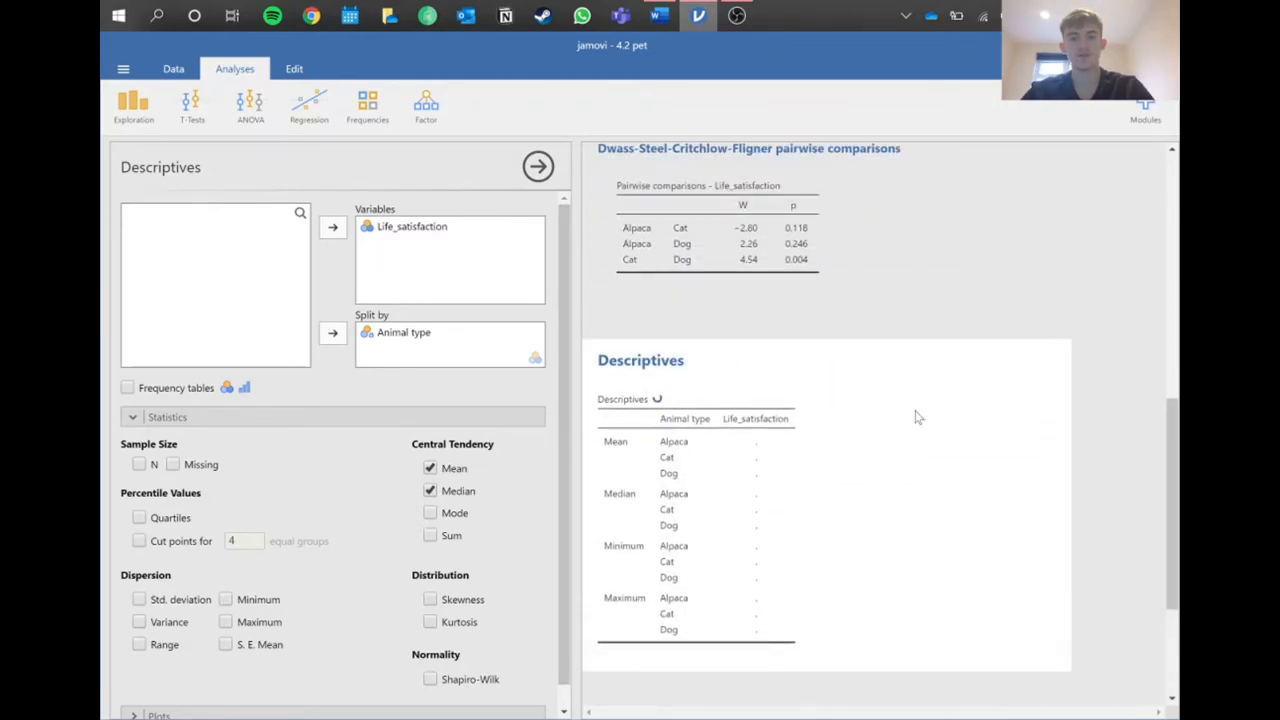
pyautogui.scroll(-3)
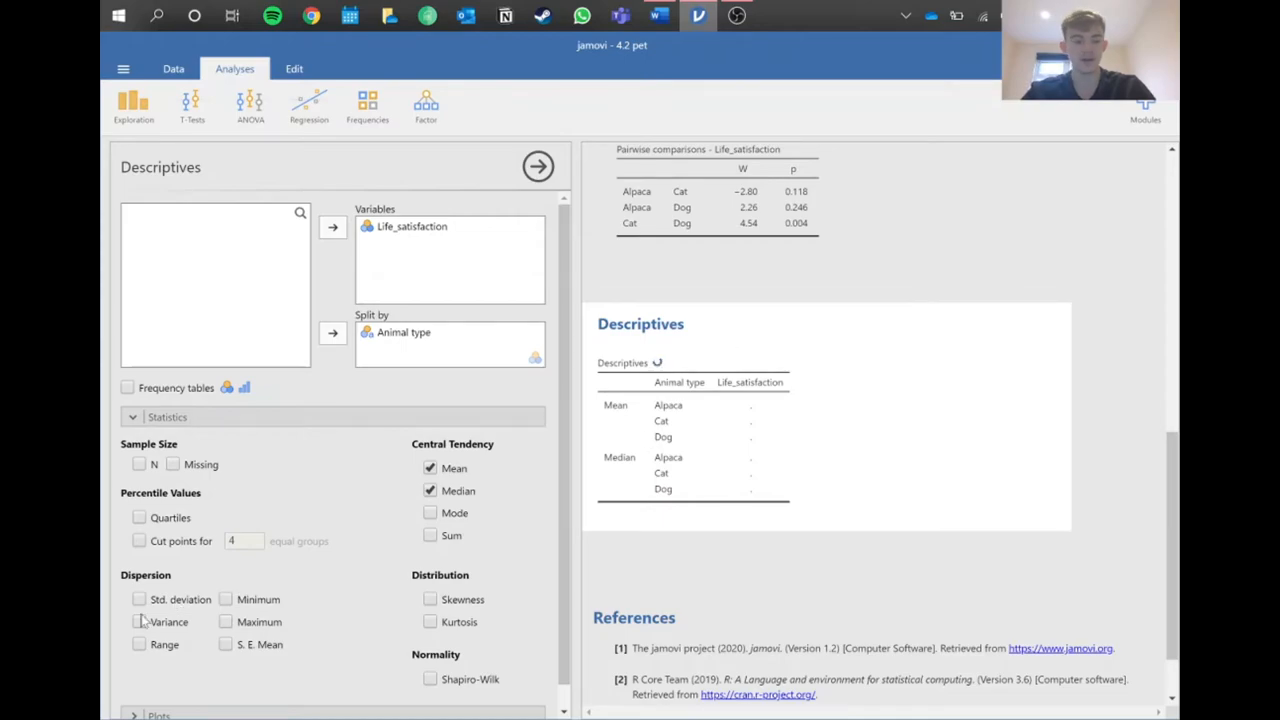
pyautogui.click(139, 621)
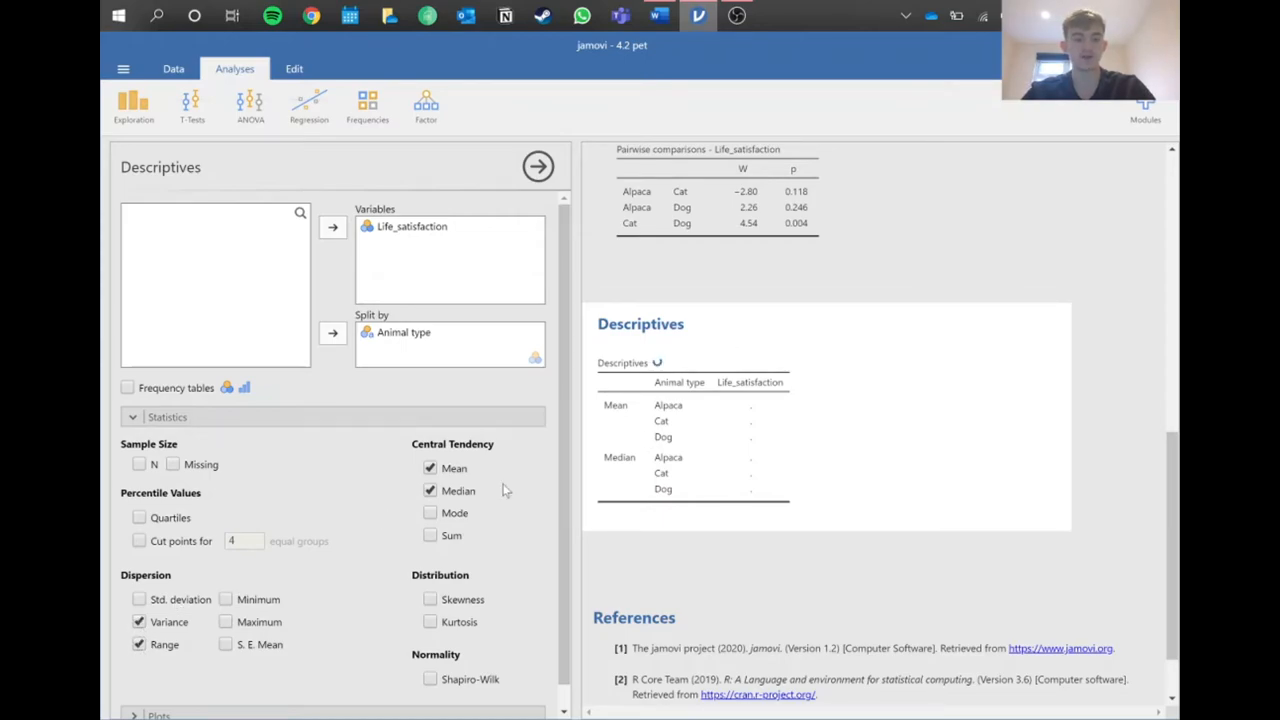
pyautogui.moveTo(980, 457)
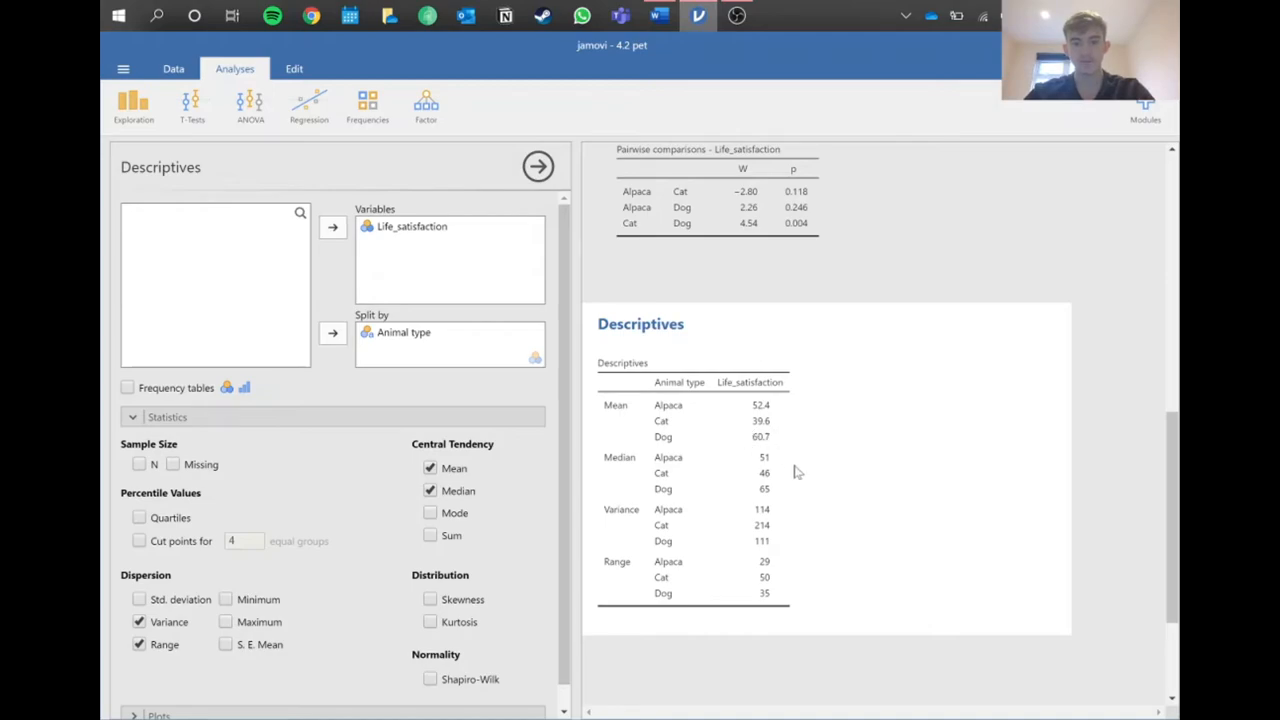
pyautogui.moveTo(738, 480)
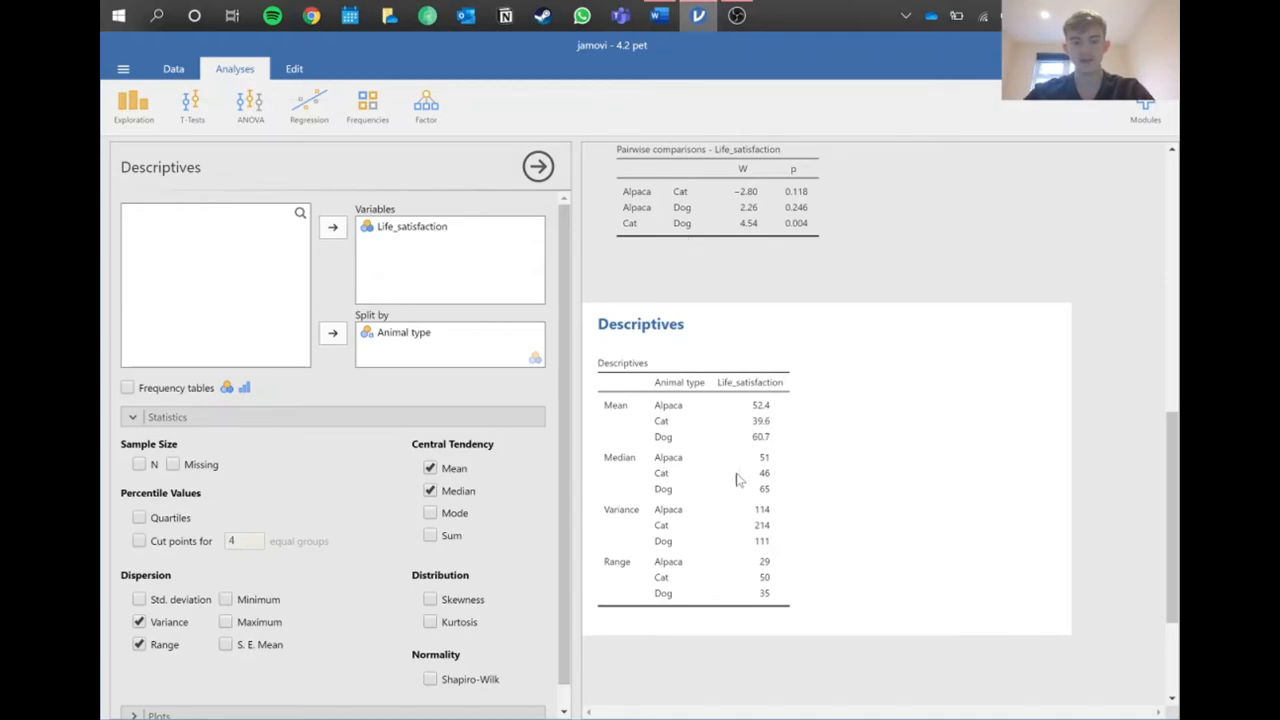
pyautogui.moveTo(765, 445)
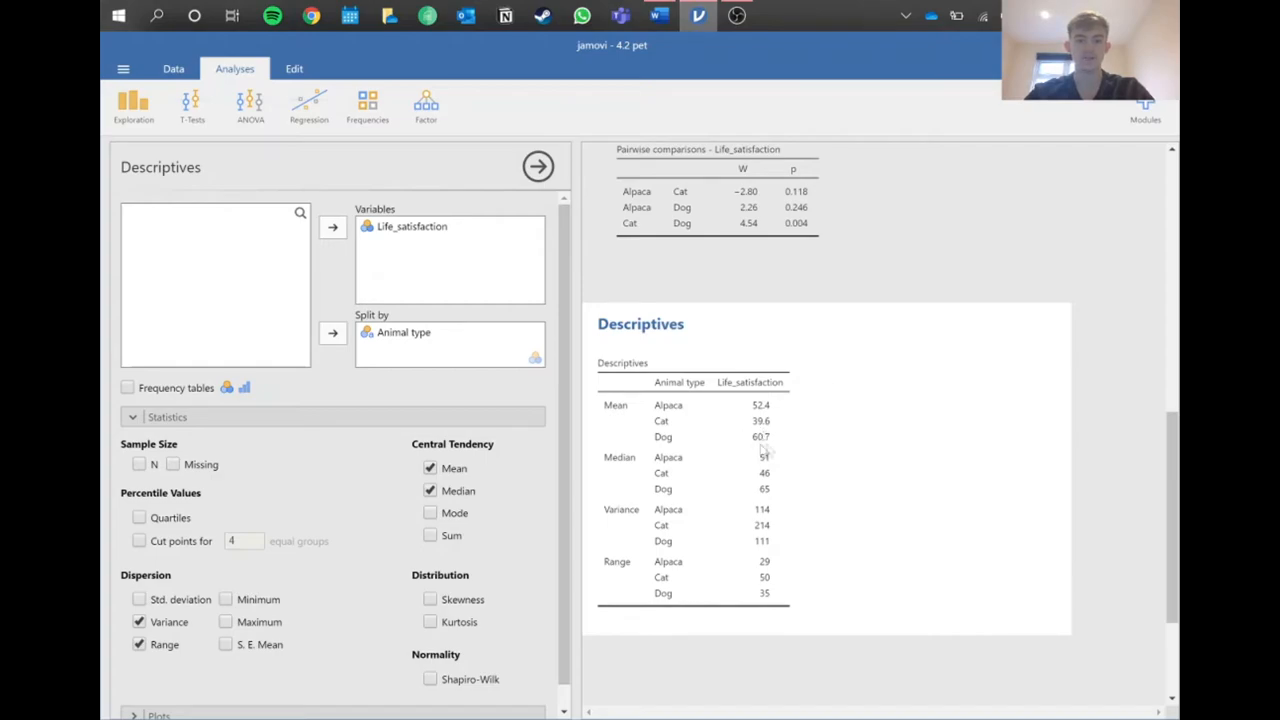
pyautogui.moveTo(725, 222)
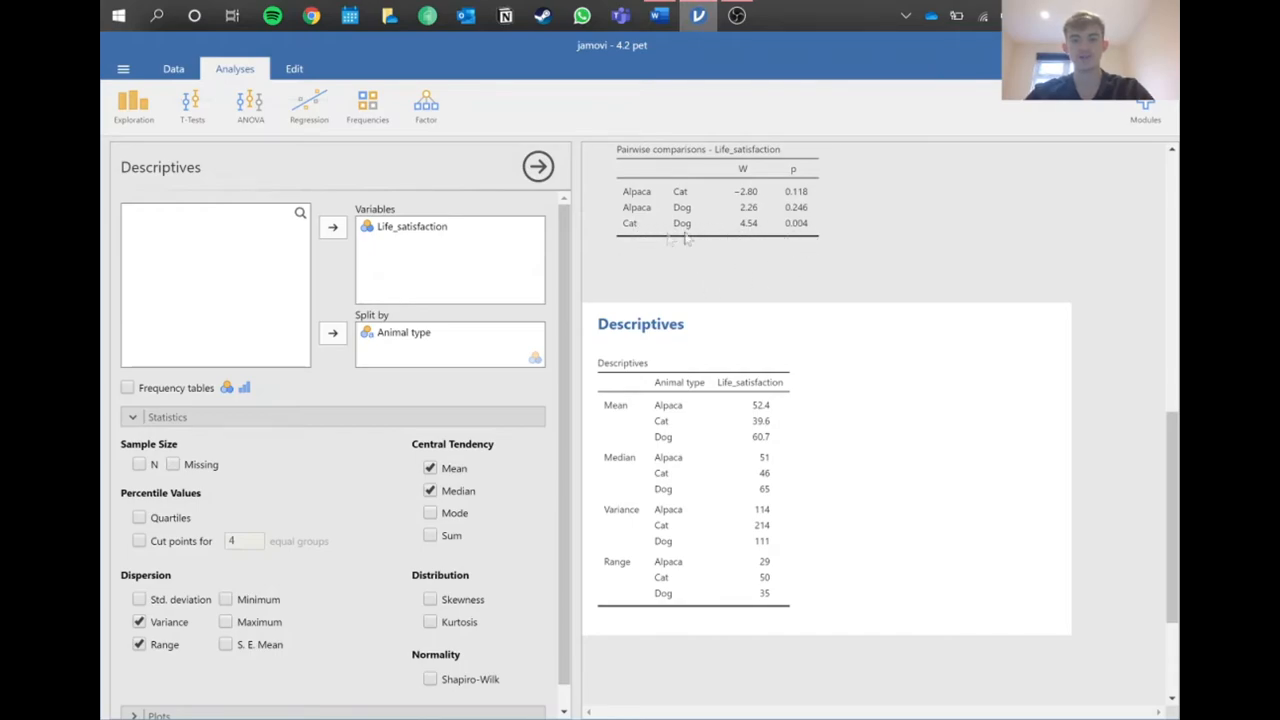
pyautogui.moveTo(688, 248)
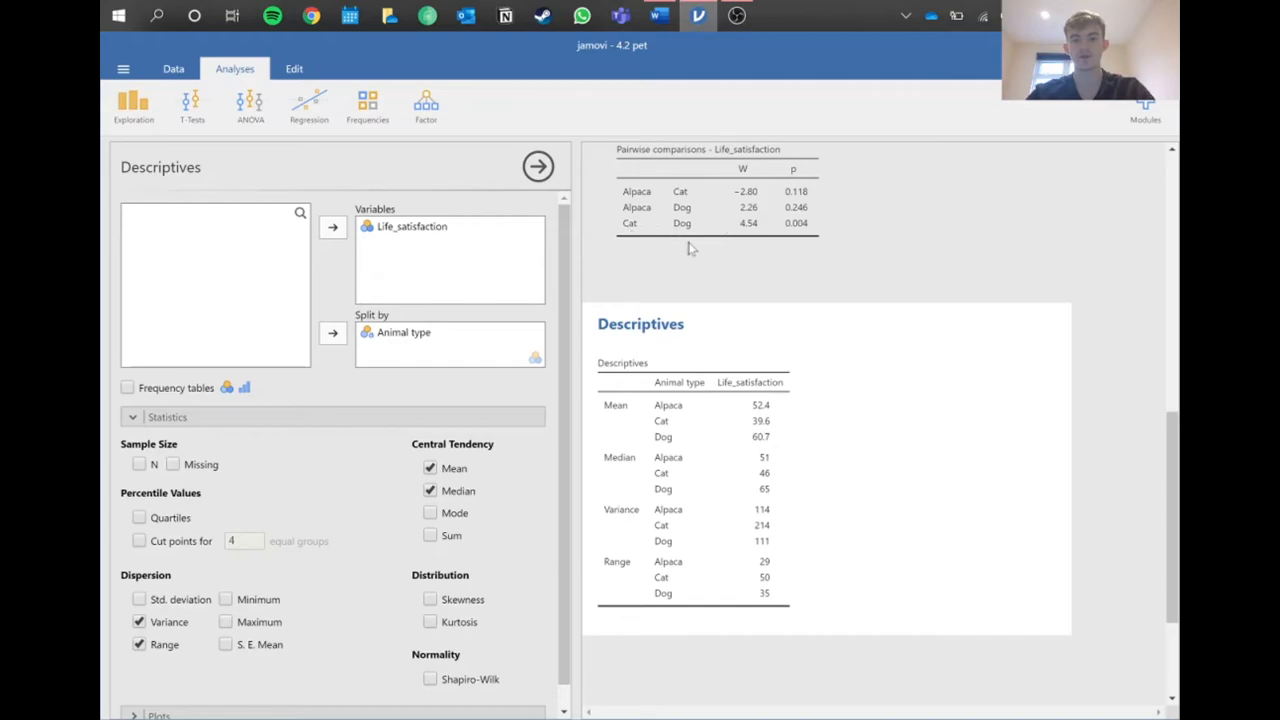
pyautogui.moveTo(768, 430)
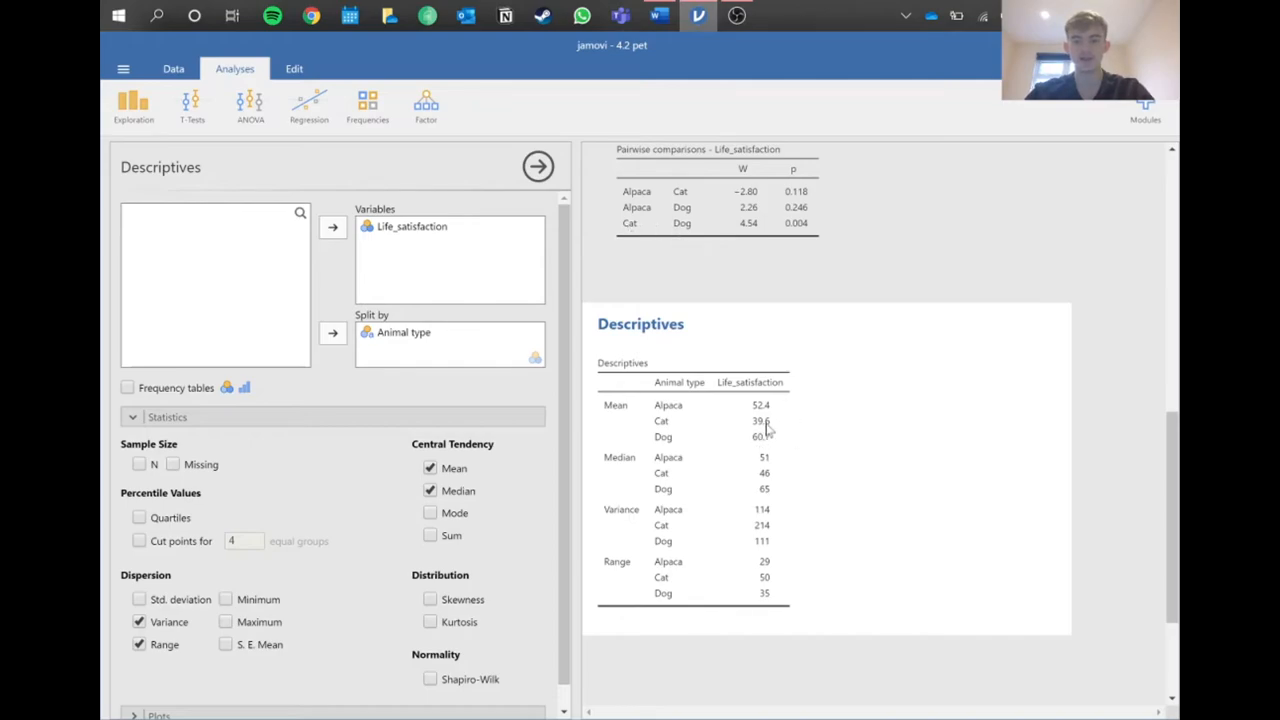
pyautogui.moveTo(822, 476)
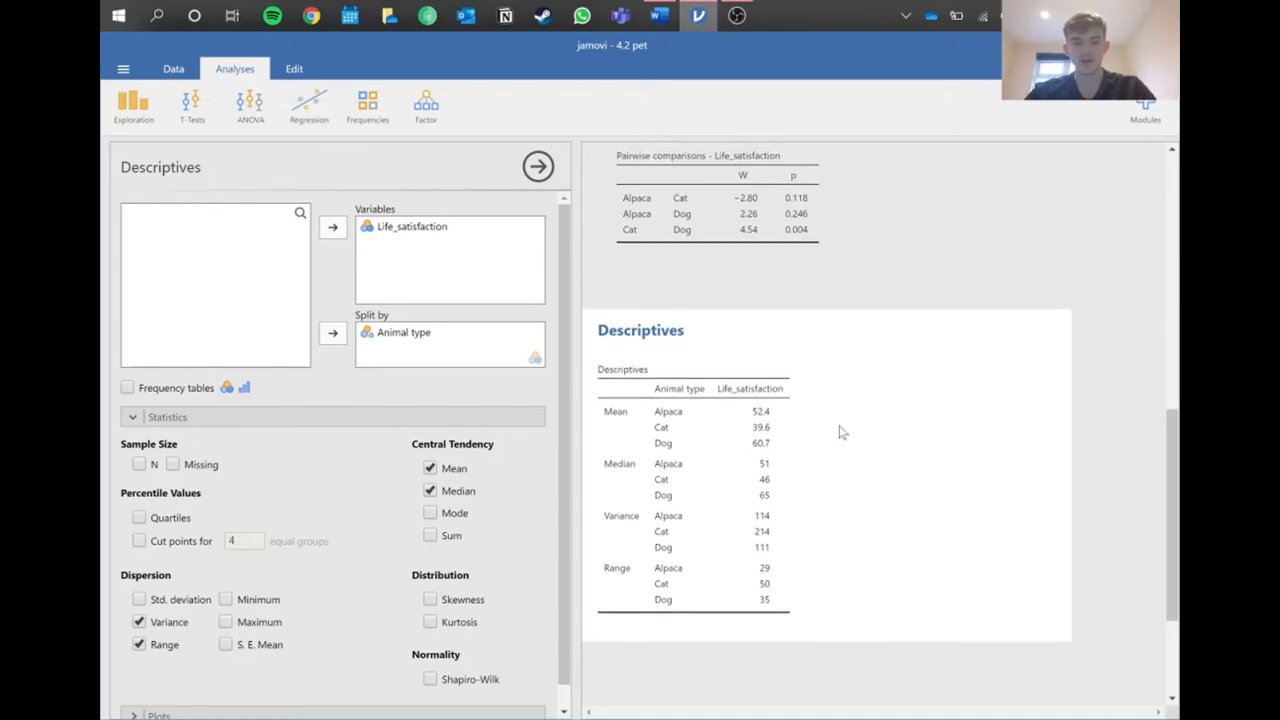
pyautogui.scroll(3)
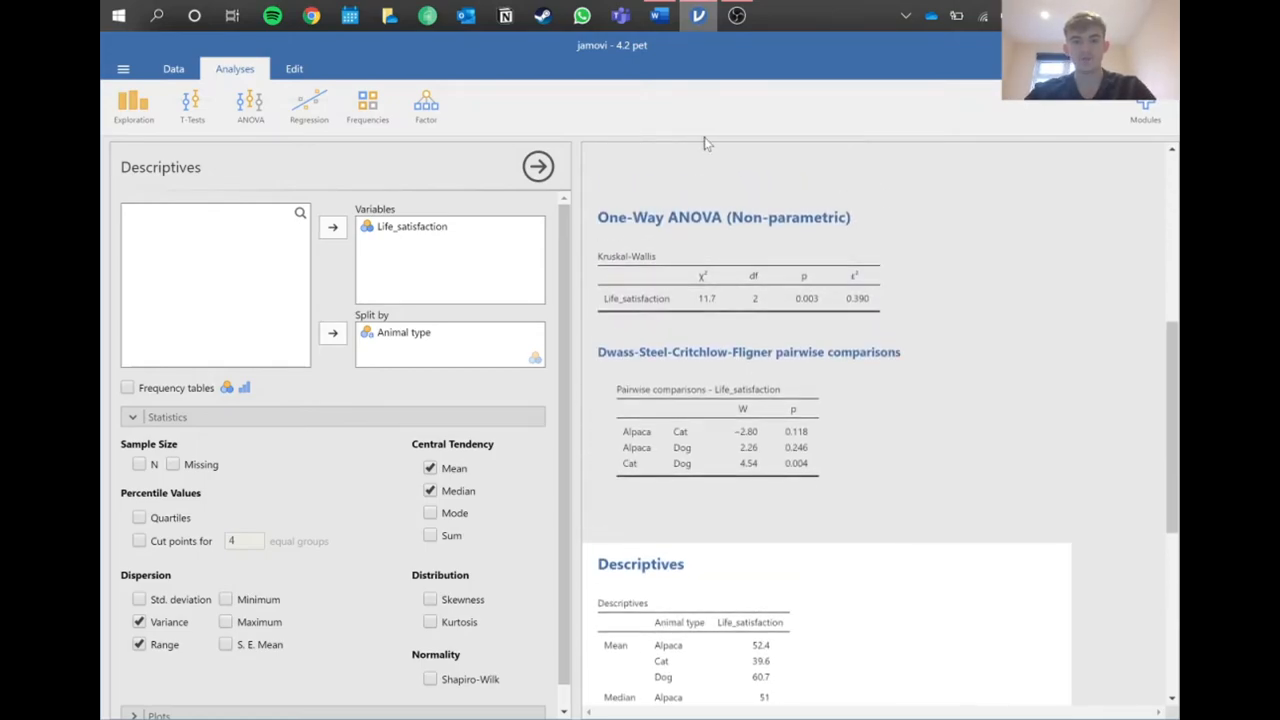
# - Switch to Word and scroll to the Task 2 Kruskal-Wallis results paragraph
pyautogui.click(658, 15)
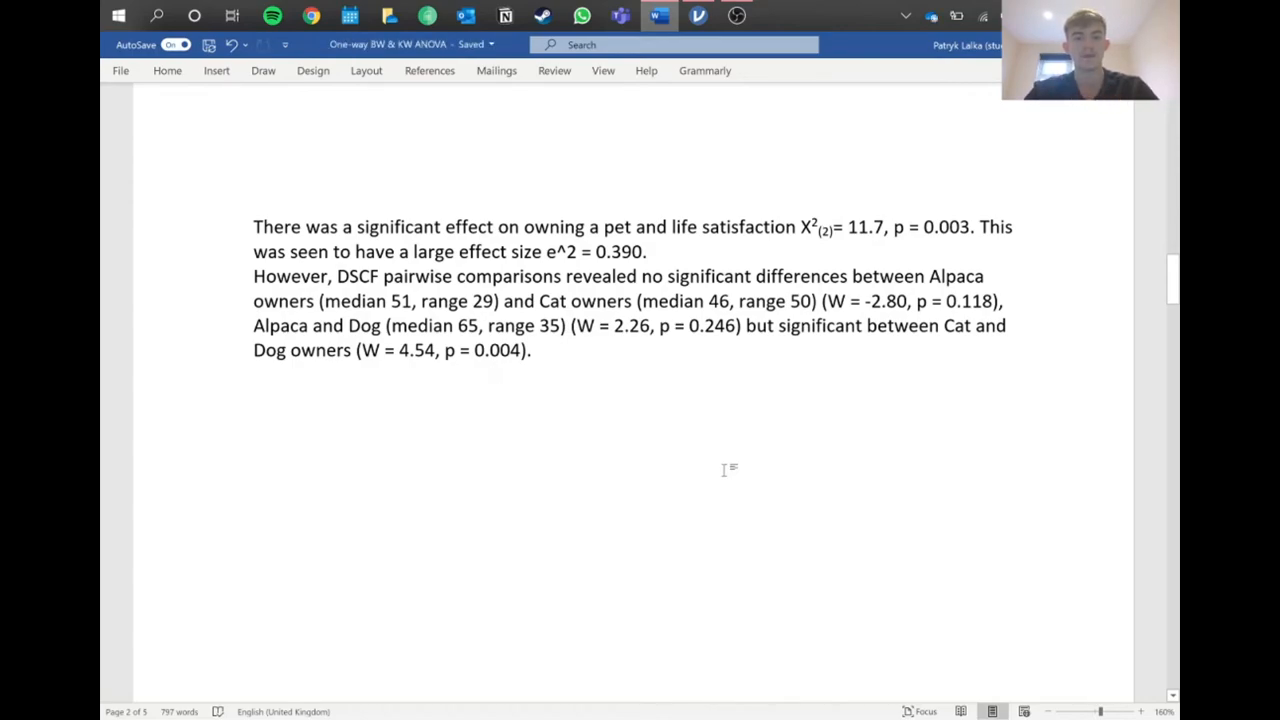
pyautogui.click(495, 375)
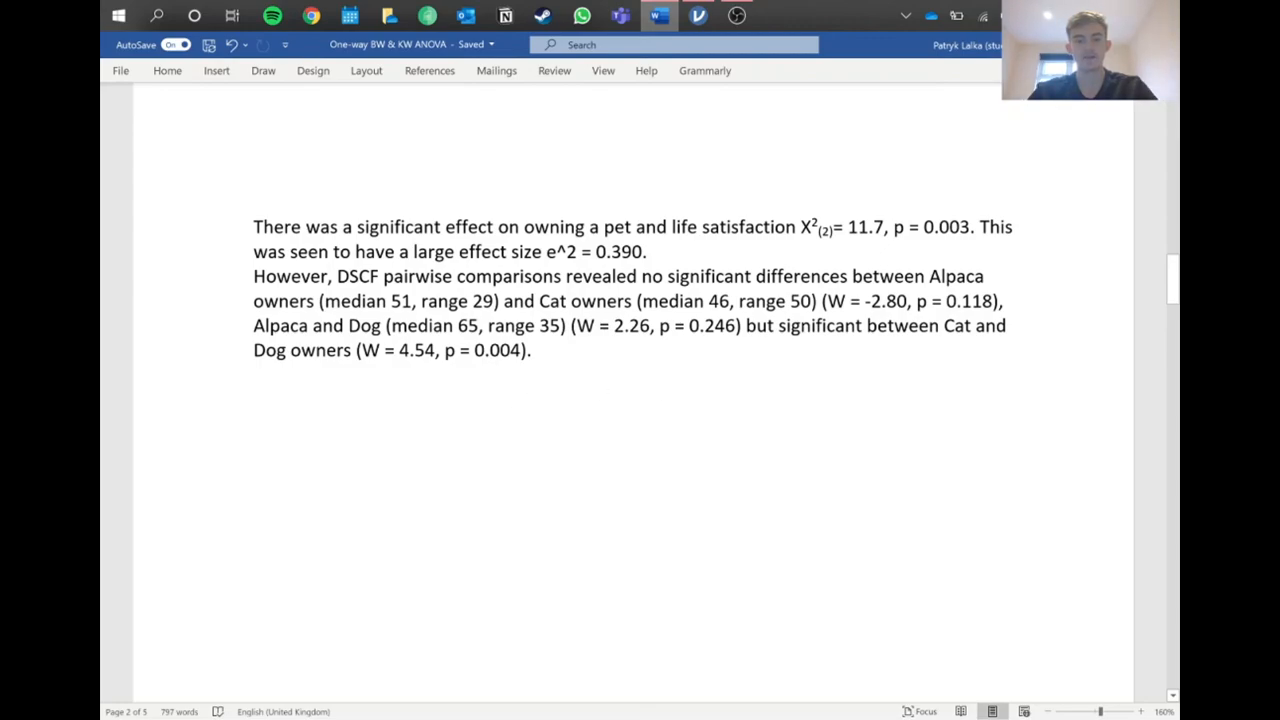
pyautogui.click(495, 374)
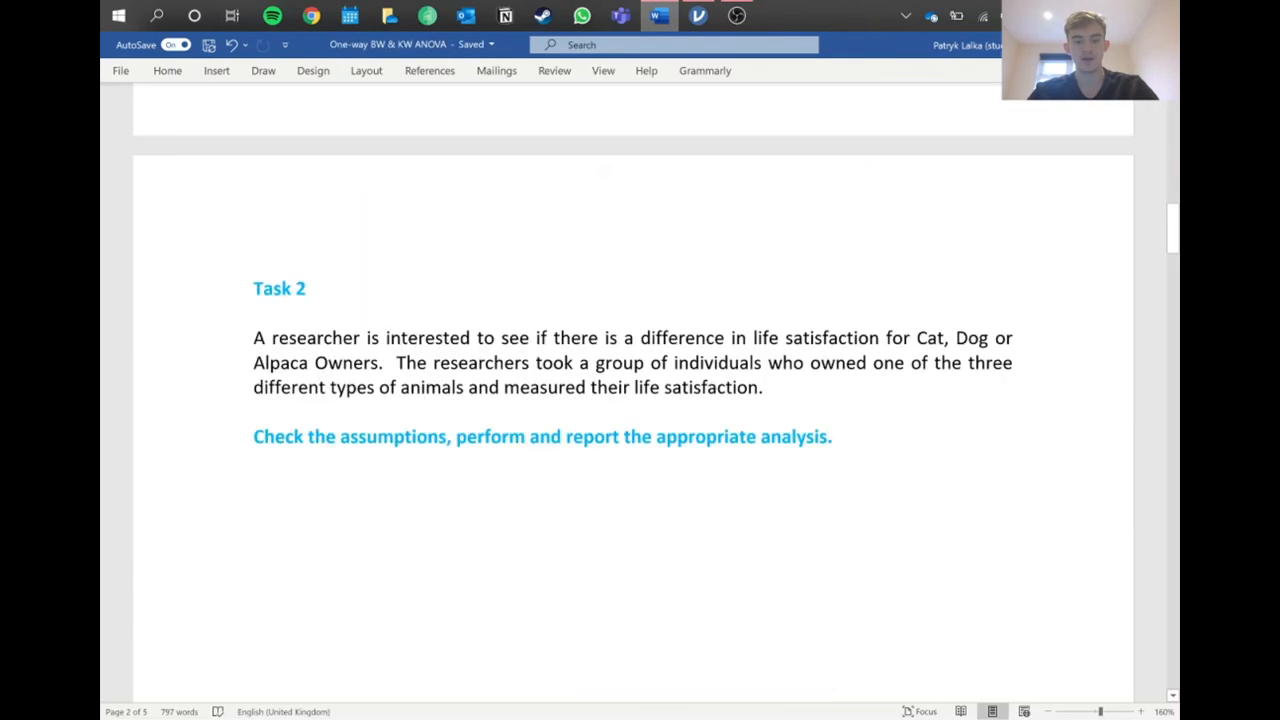
pyautogui.scroll(-3)
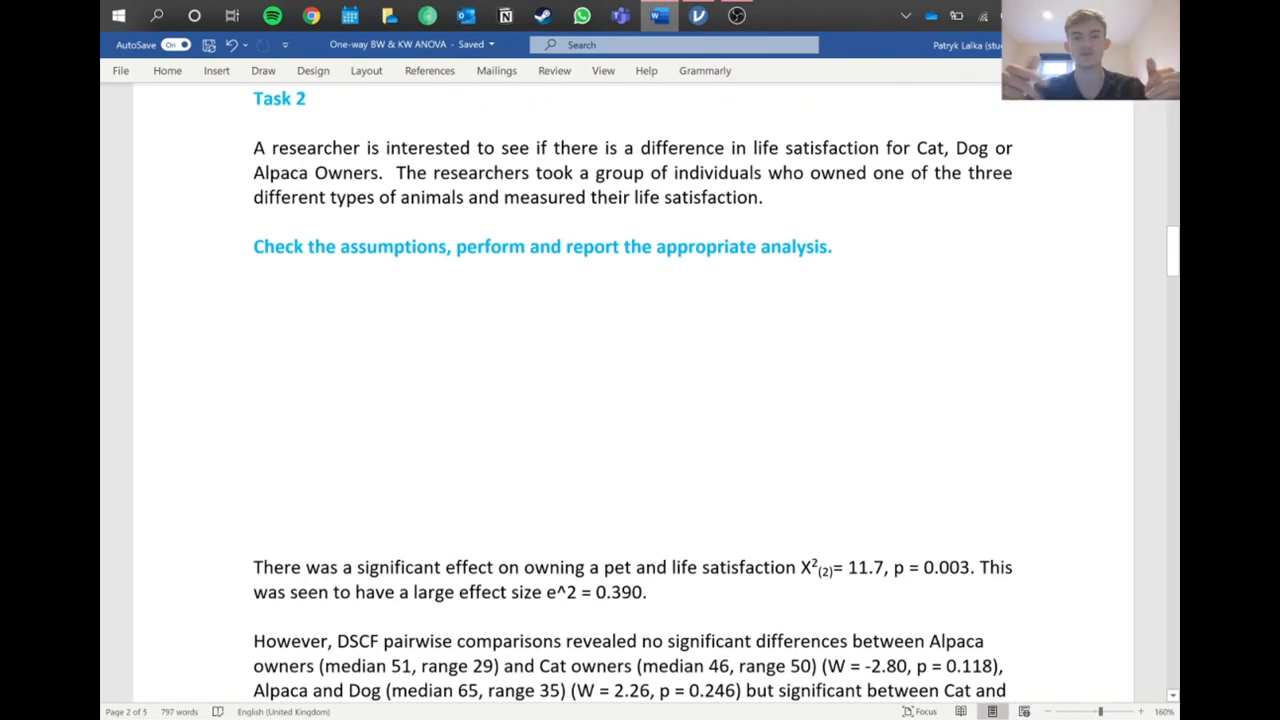